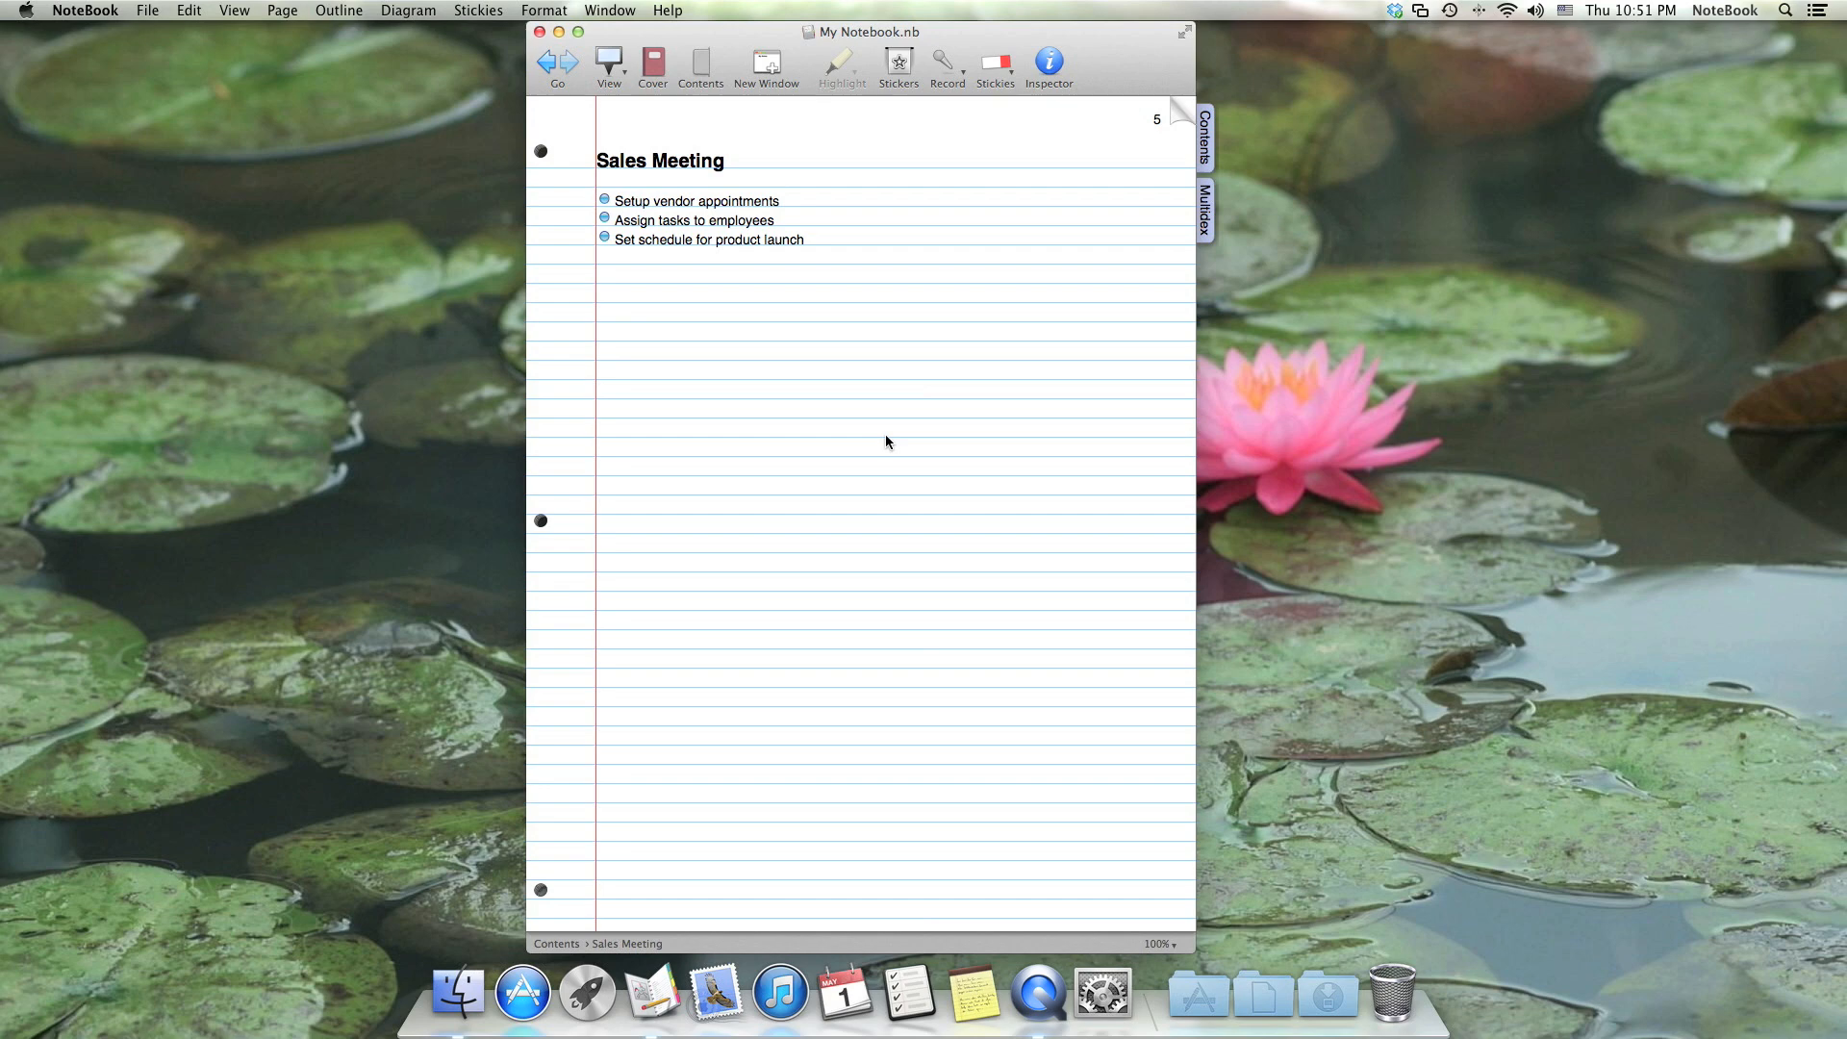
mouse_move(886, 422)
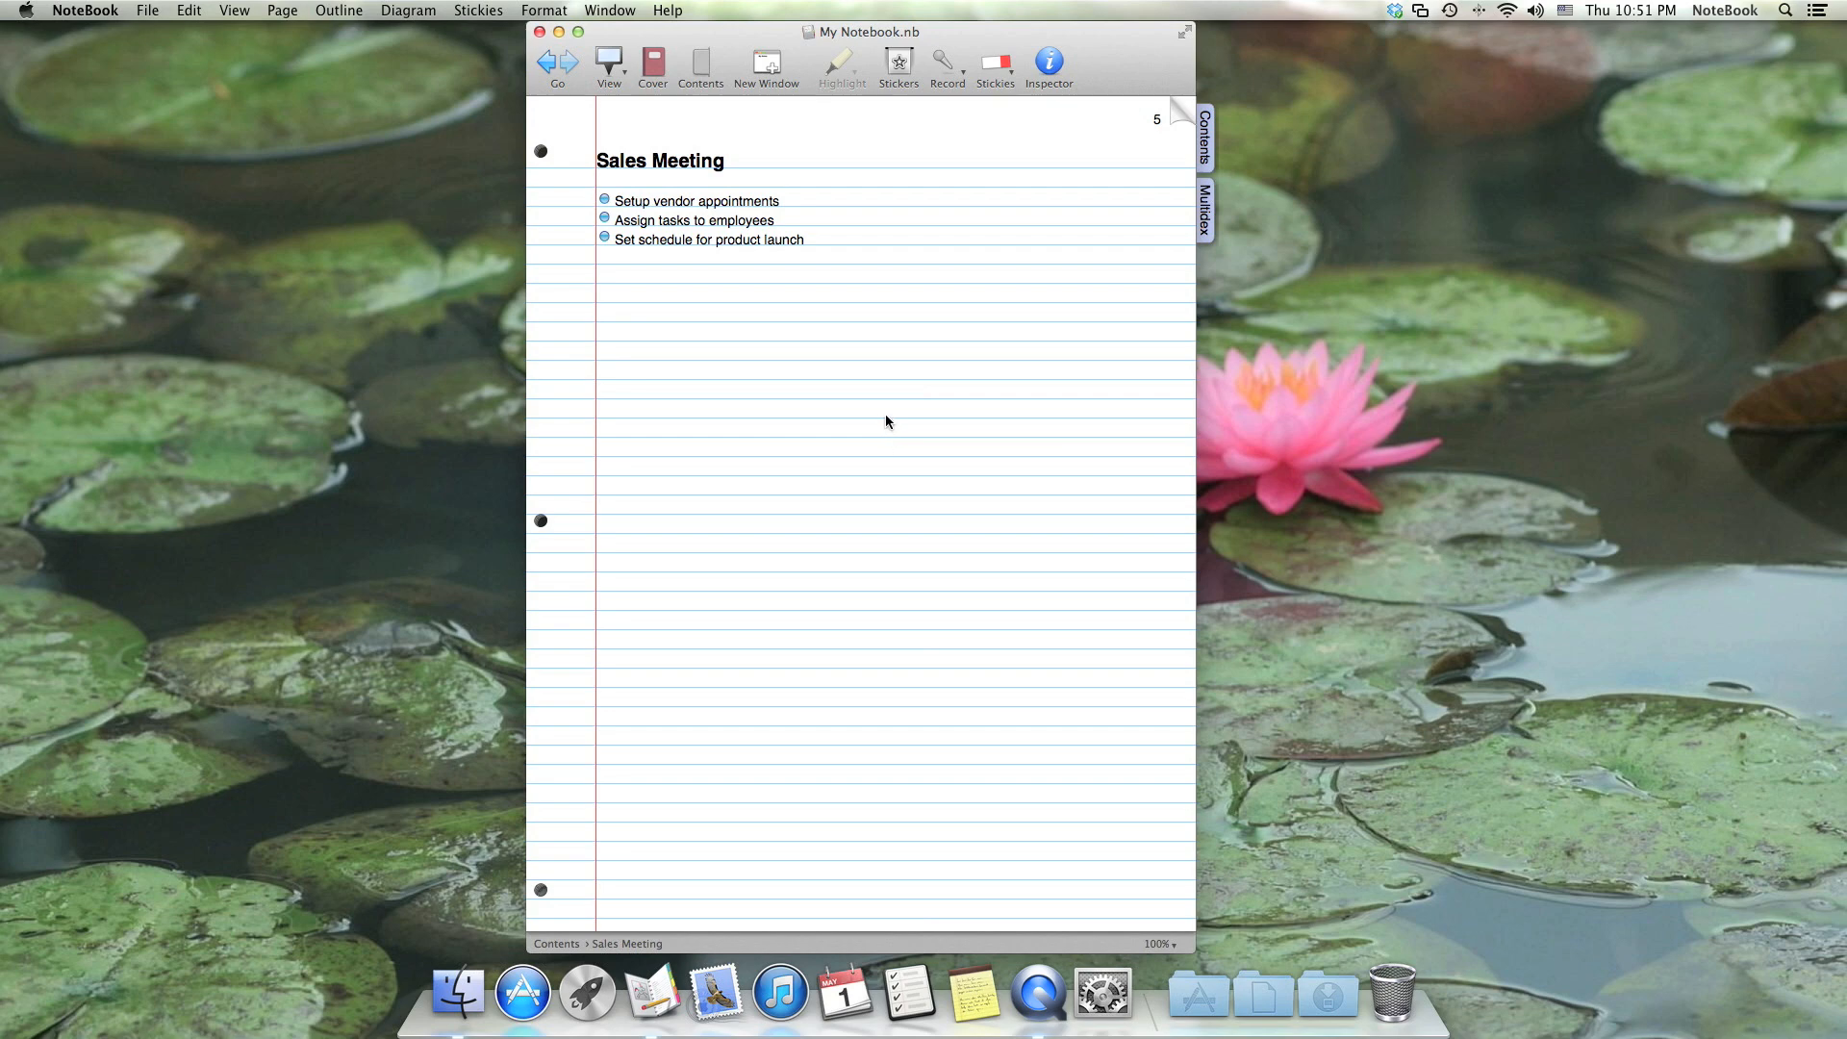
mouse_move(829, 276)
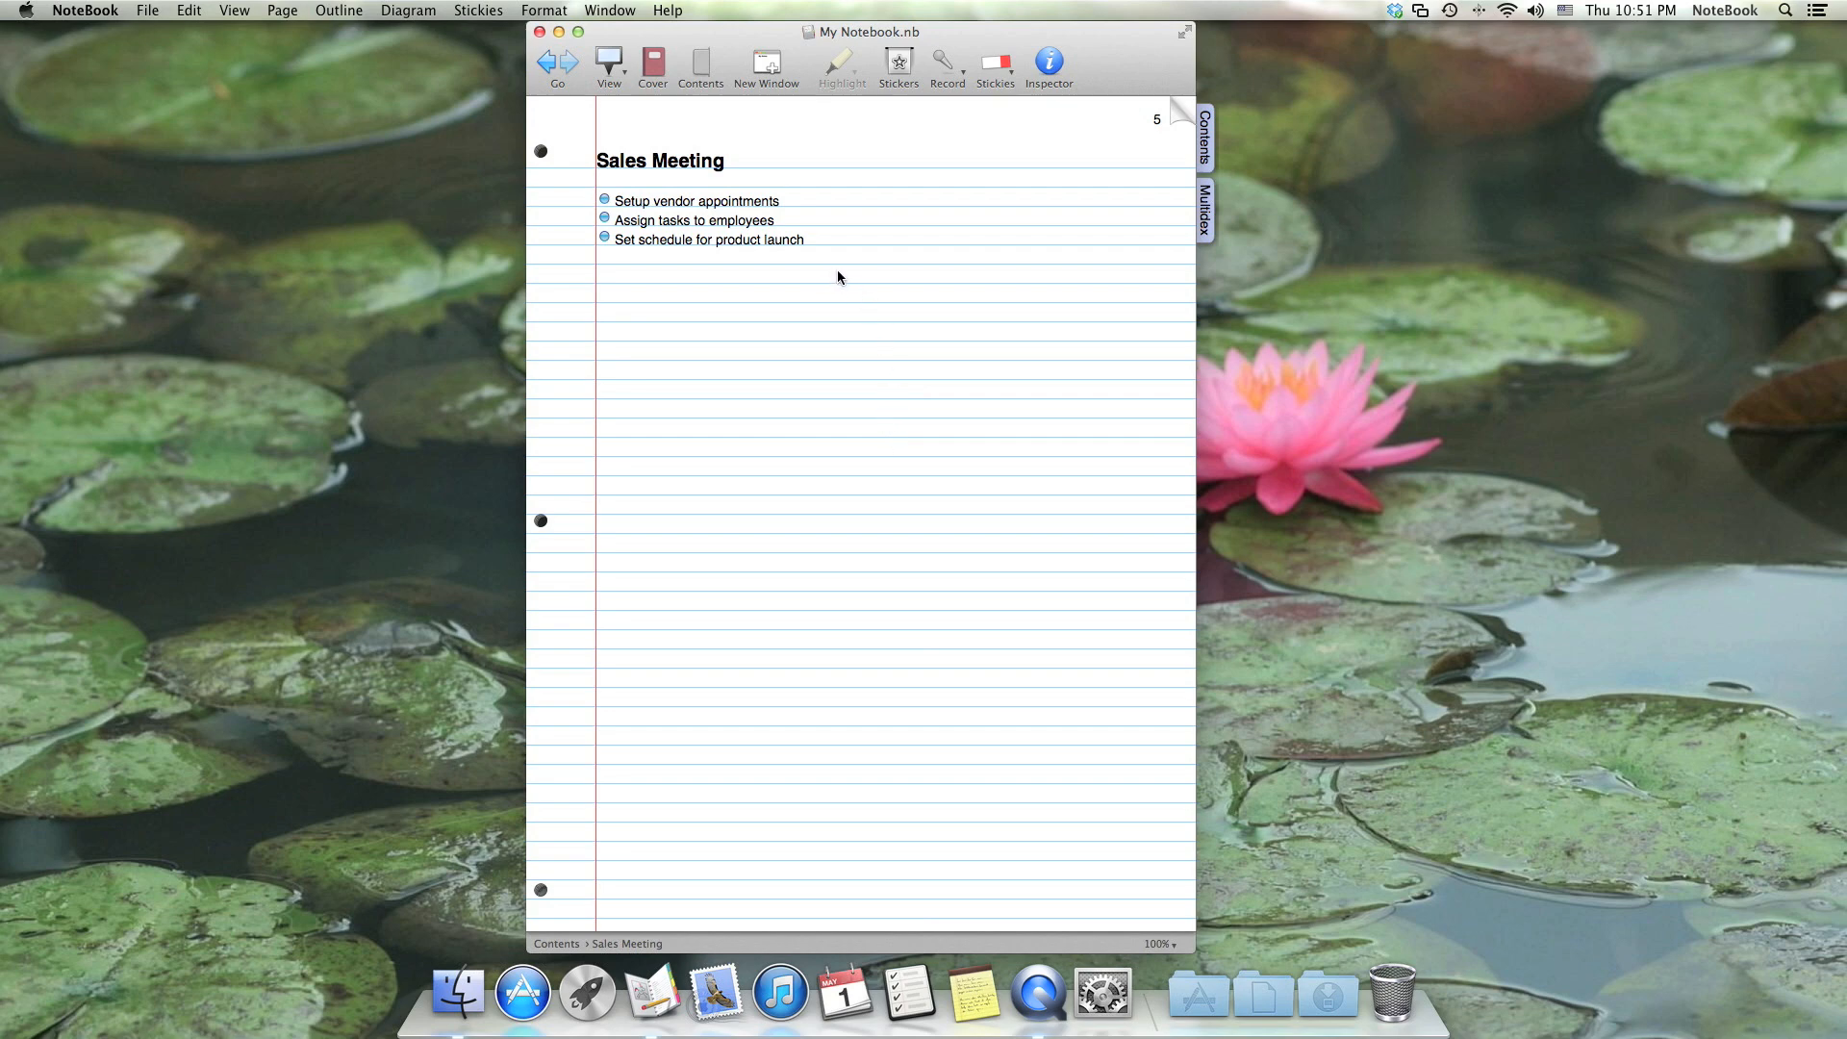
mouse_move(675, 256)
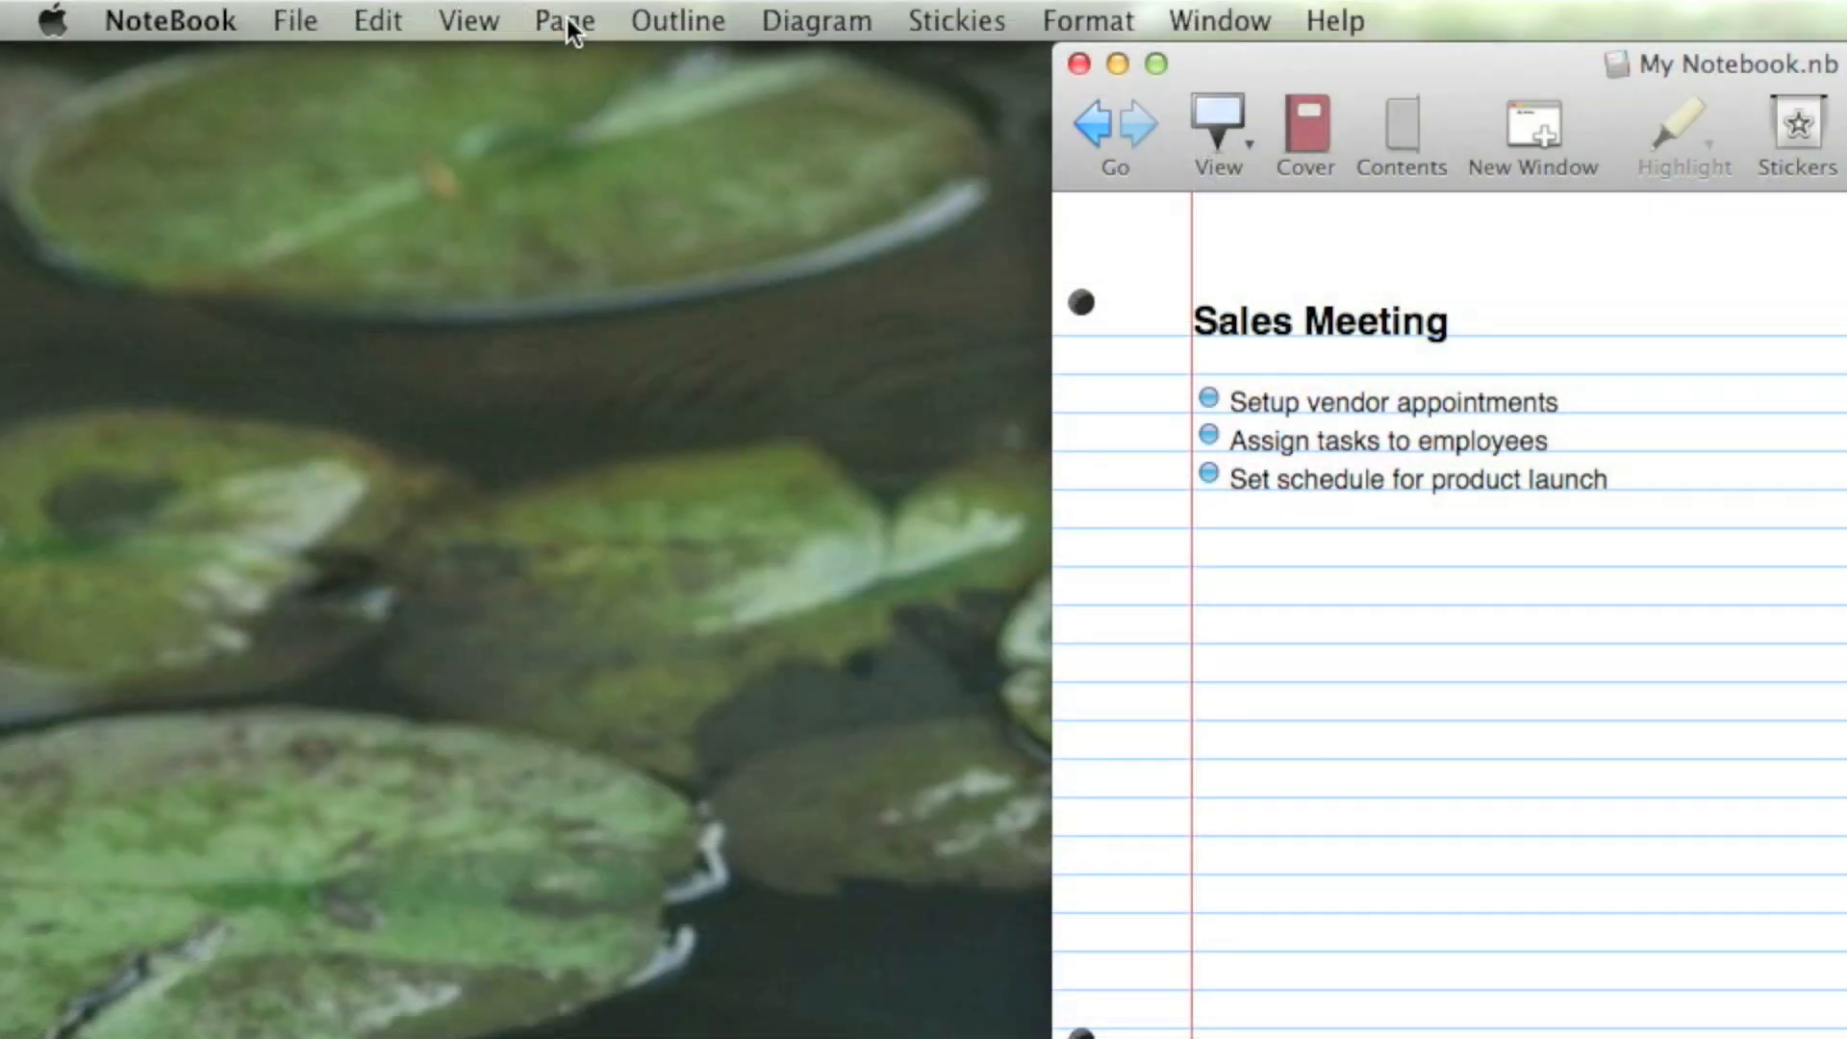
Create a new note page titled 'Marketing Meeting' and start its first outline entry.
click(564, 20)
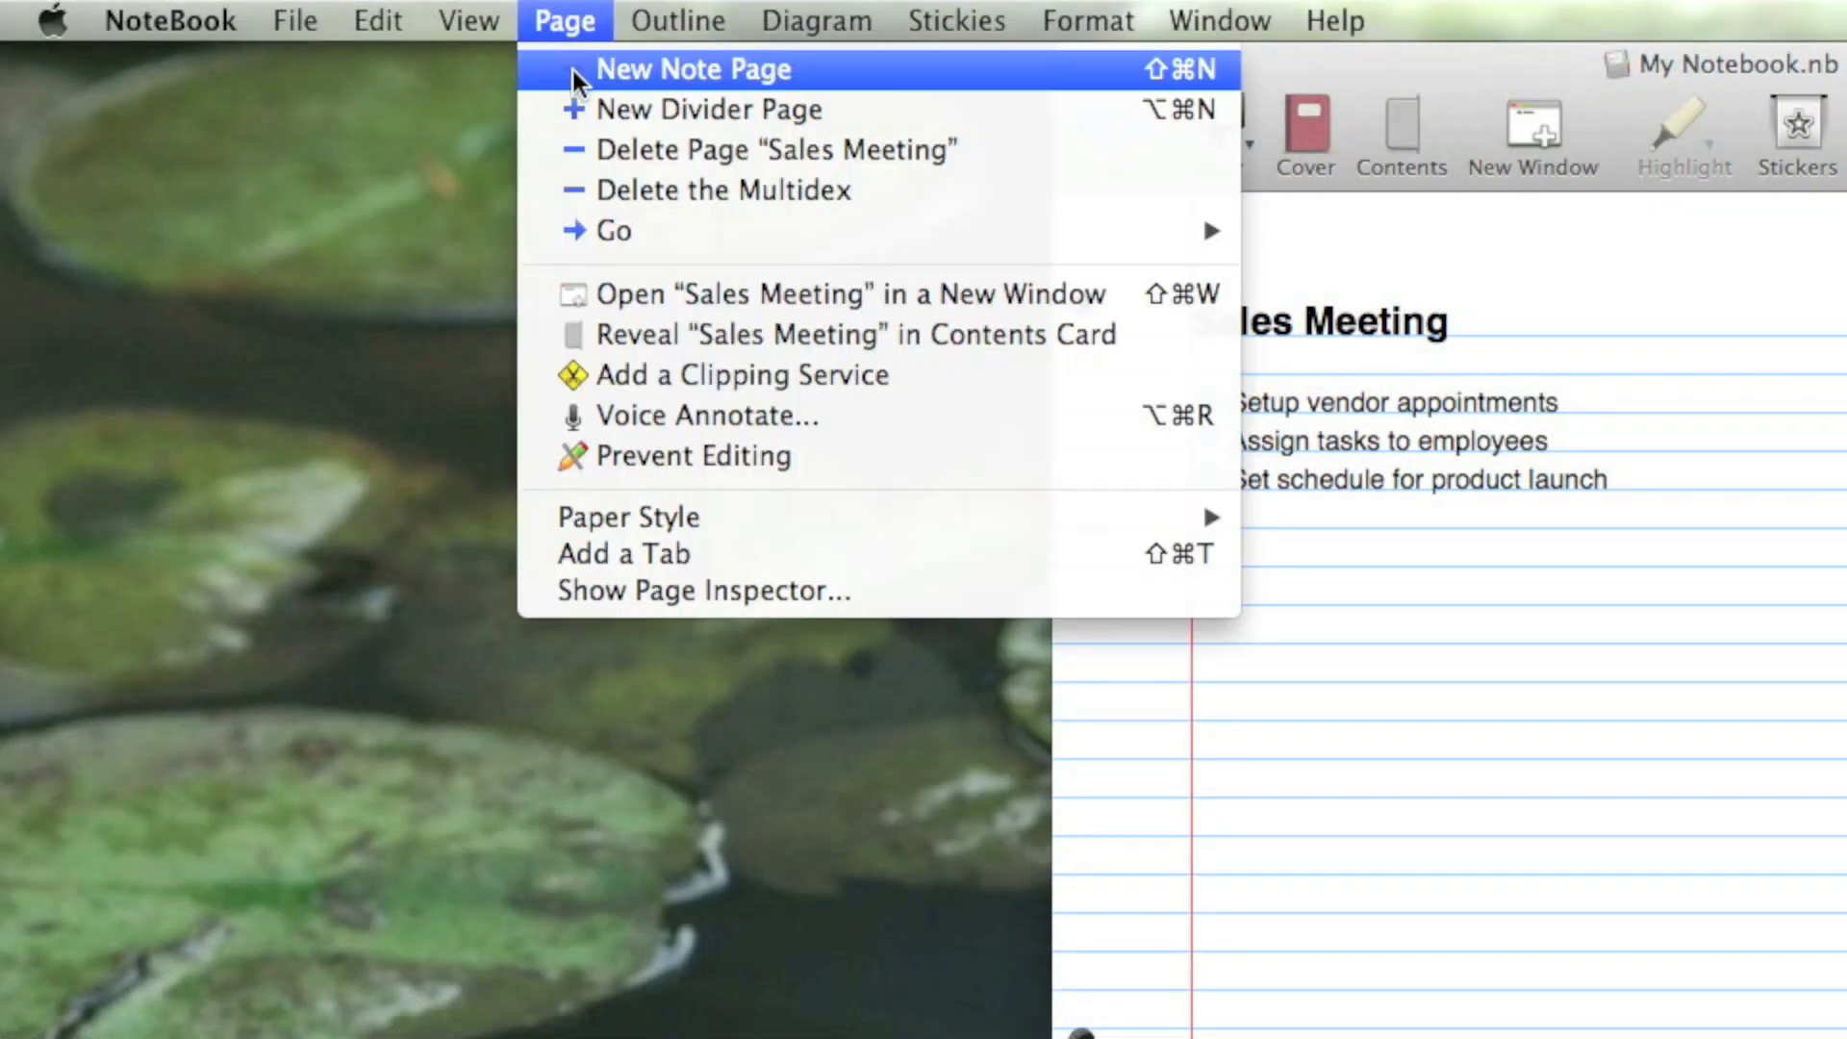
click(693, 70)
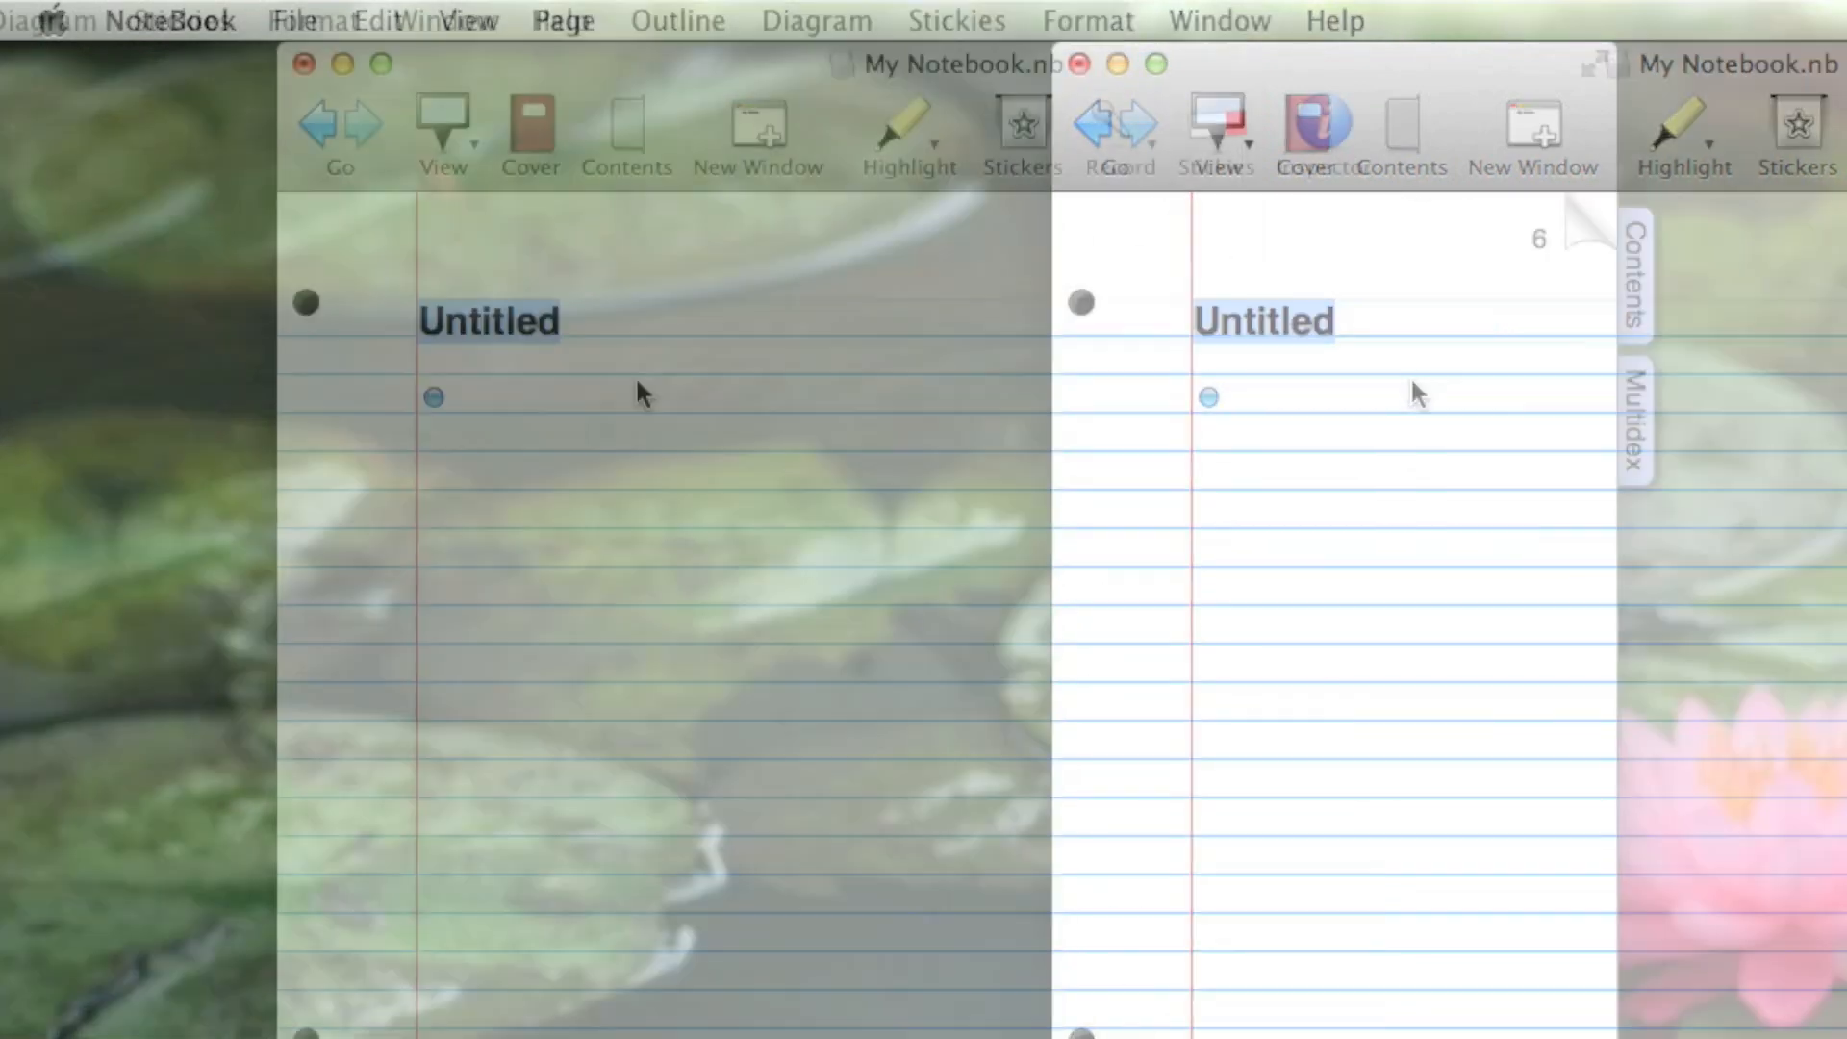
text(Marketing Me)
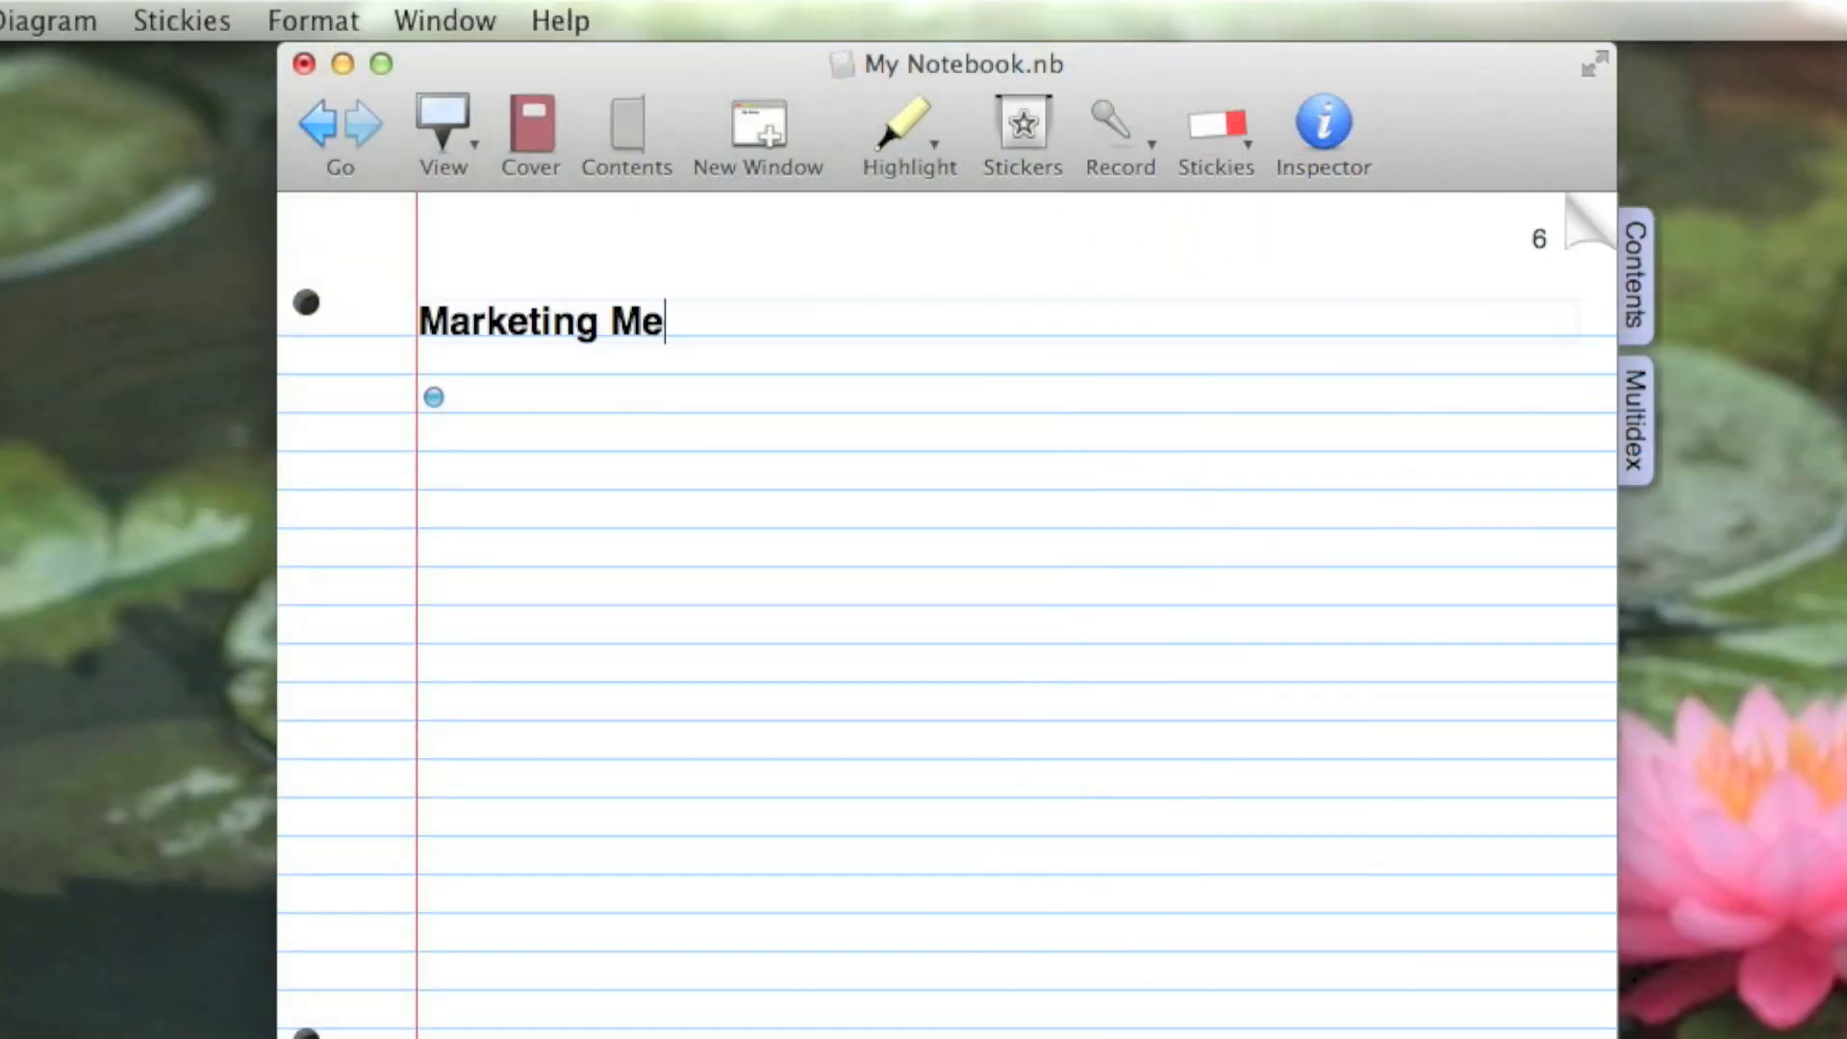
text(eting)
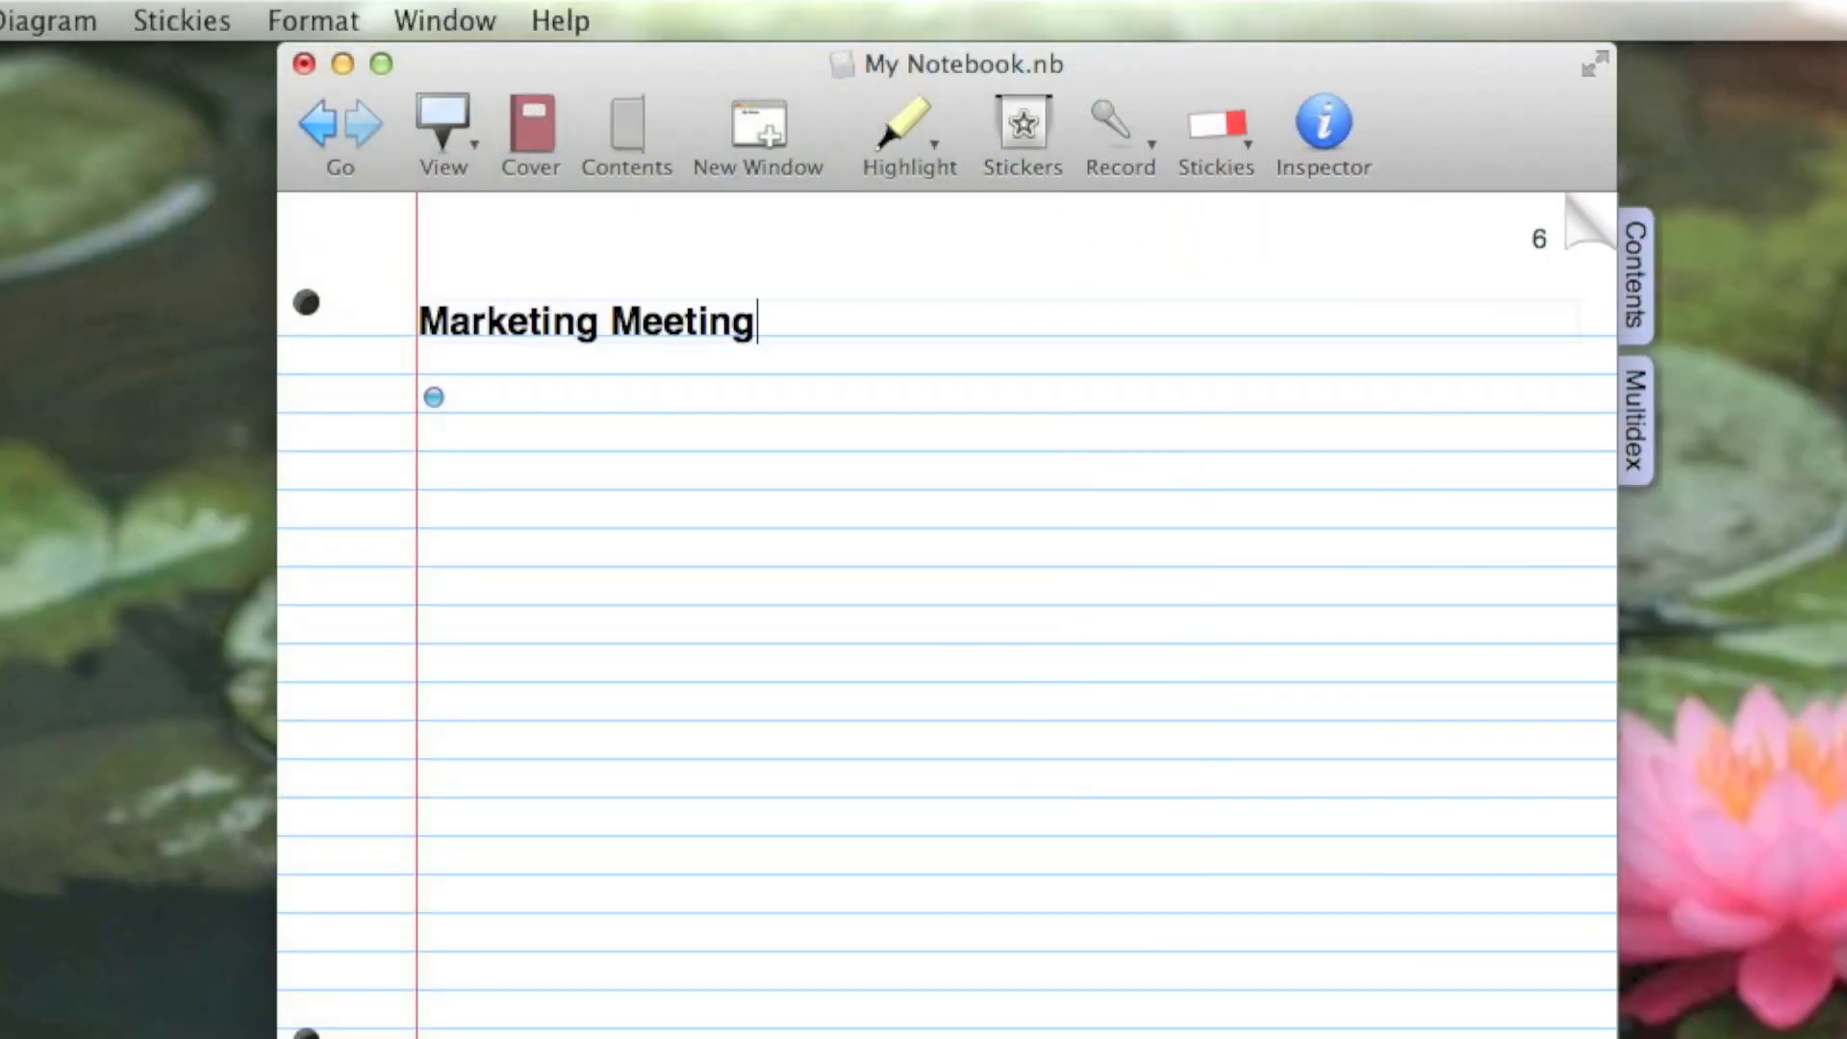
click(454, 400)
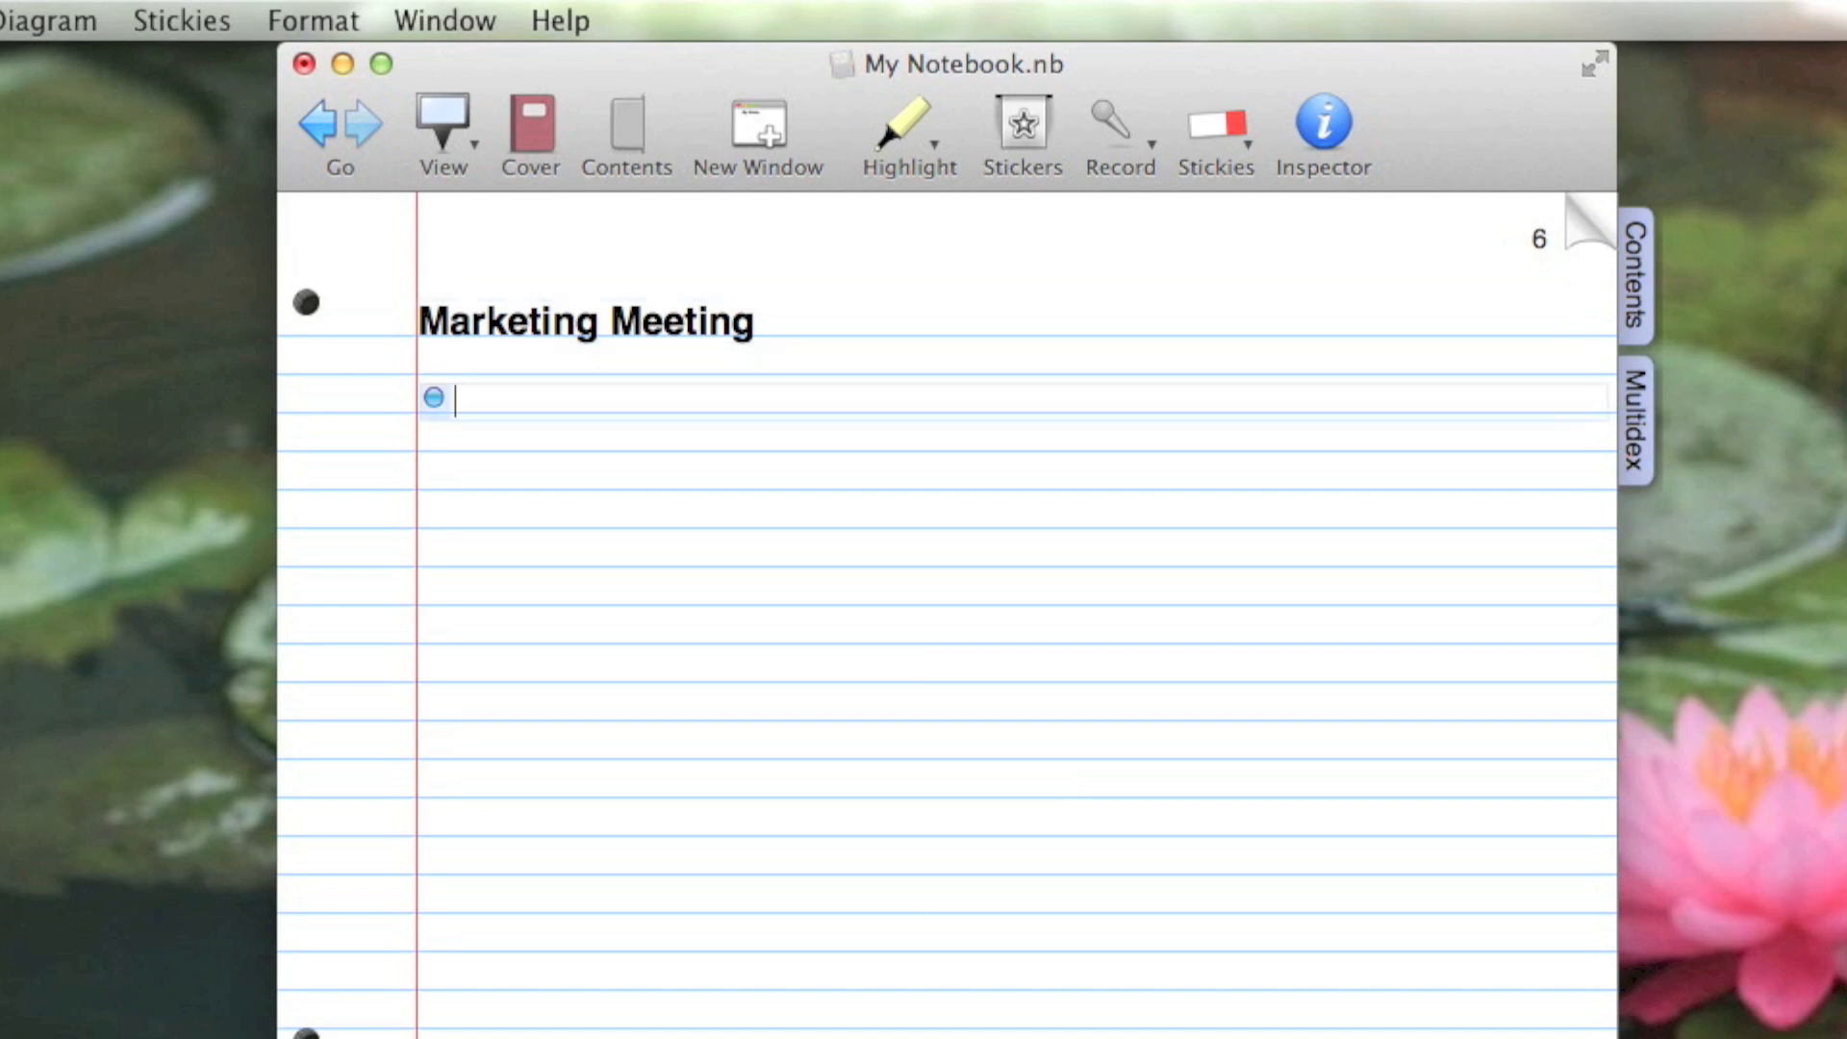
mouse_move(647, 390)
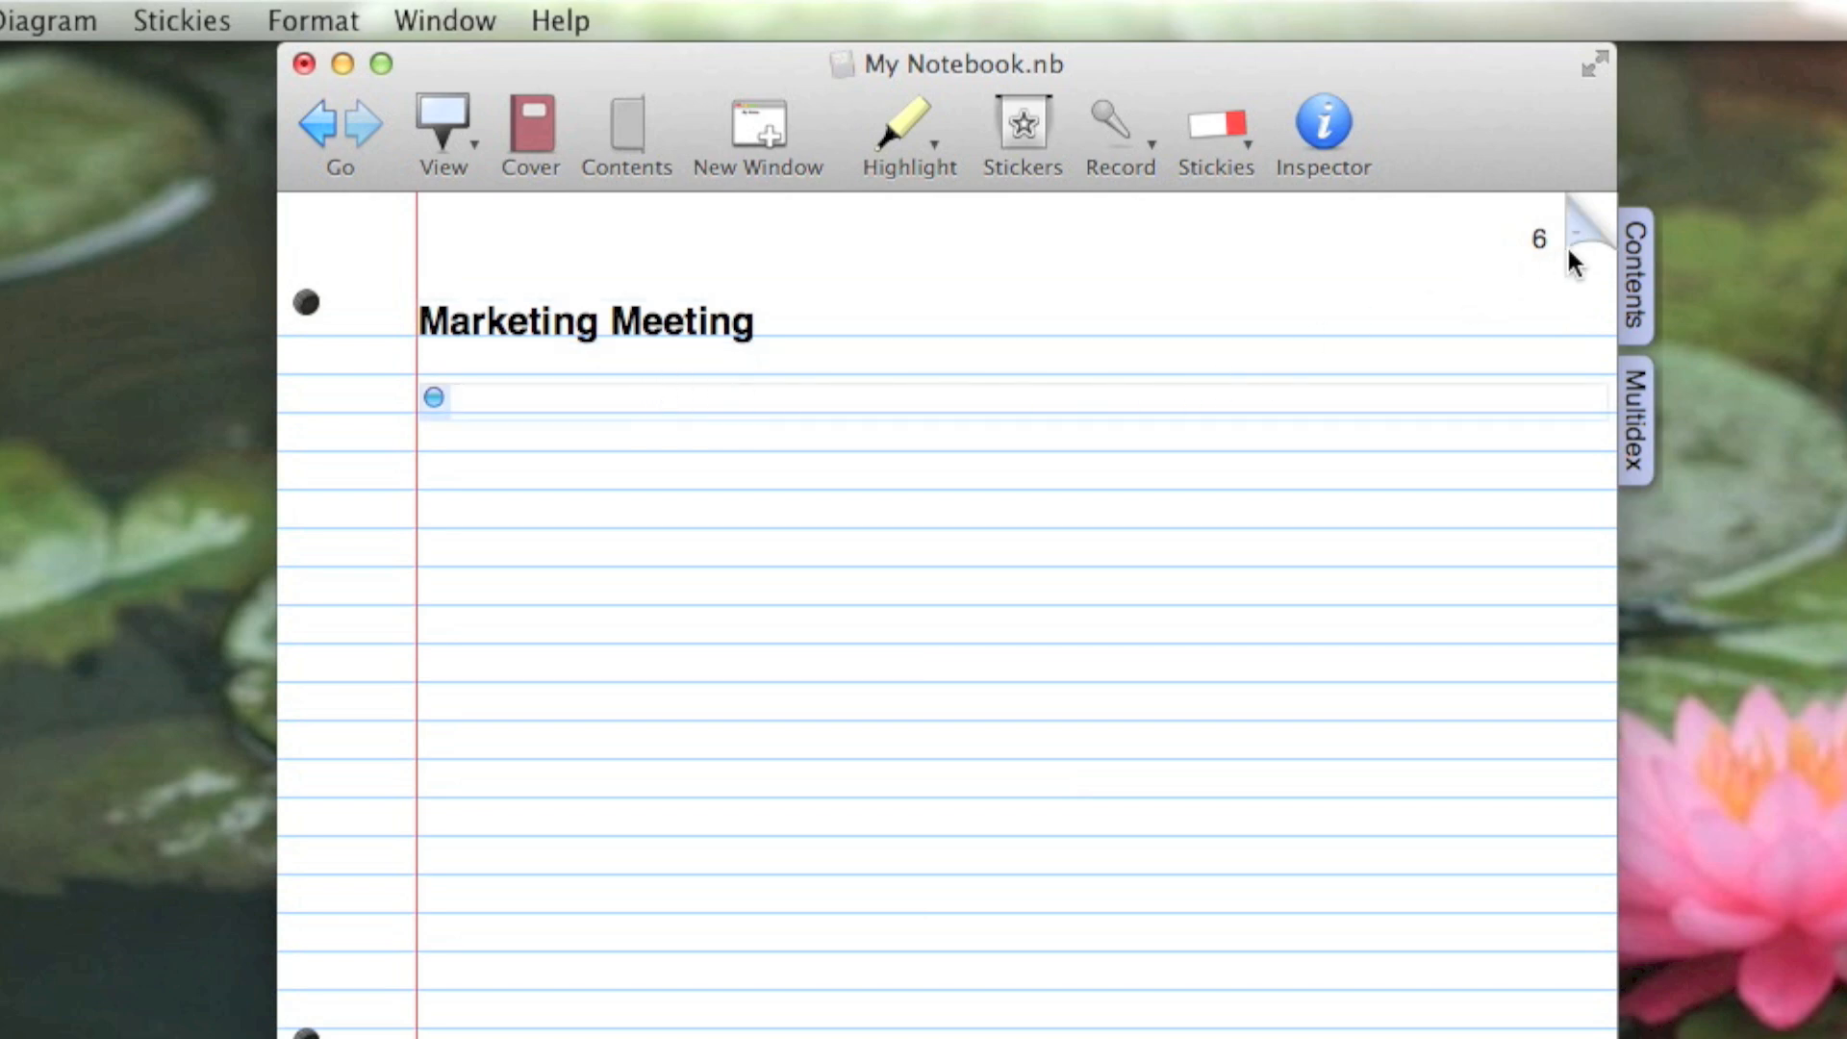
click(1583, 235)
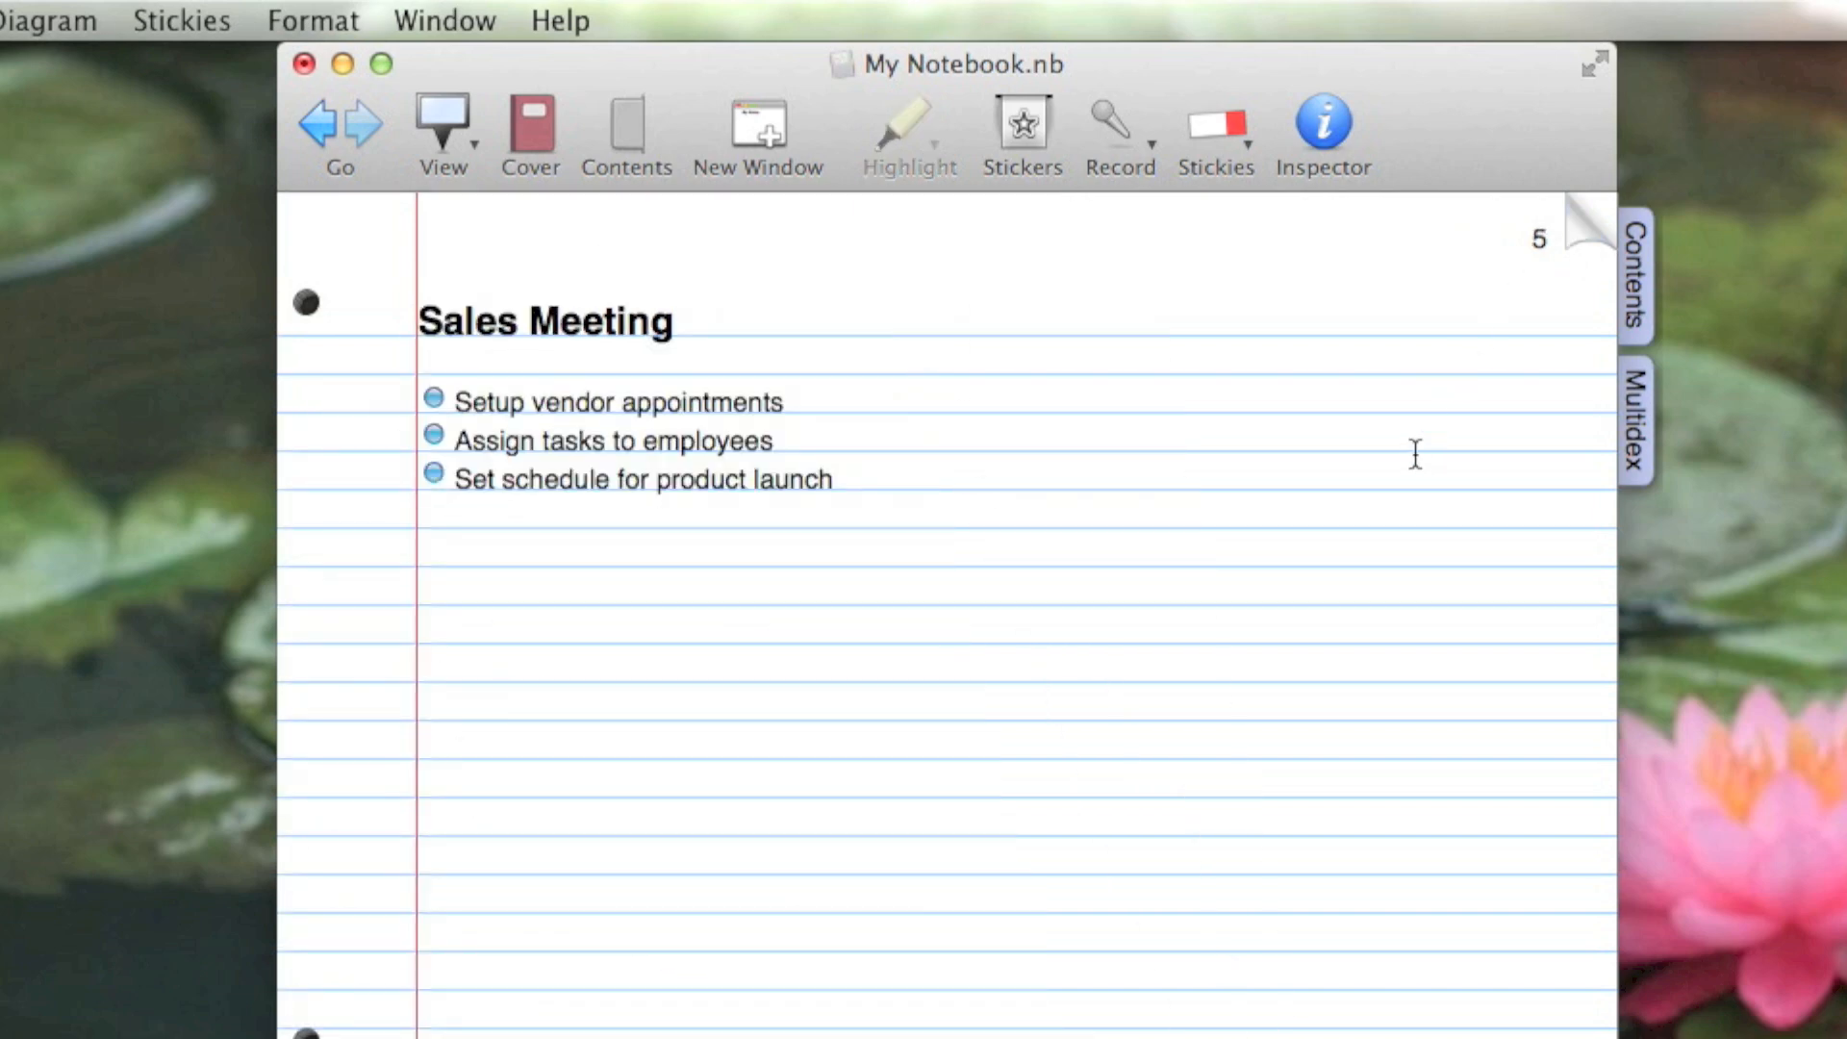
mouse_move(1473, 427)
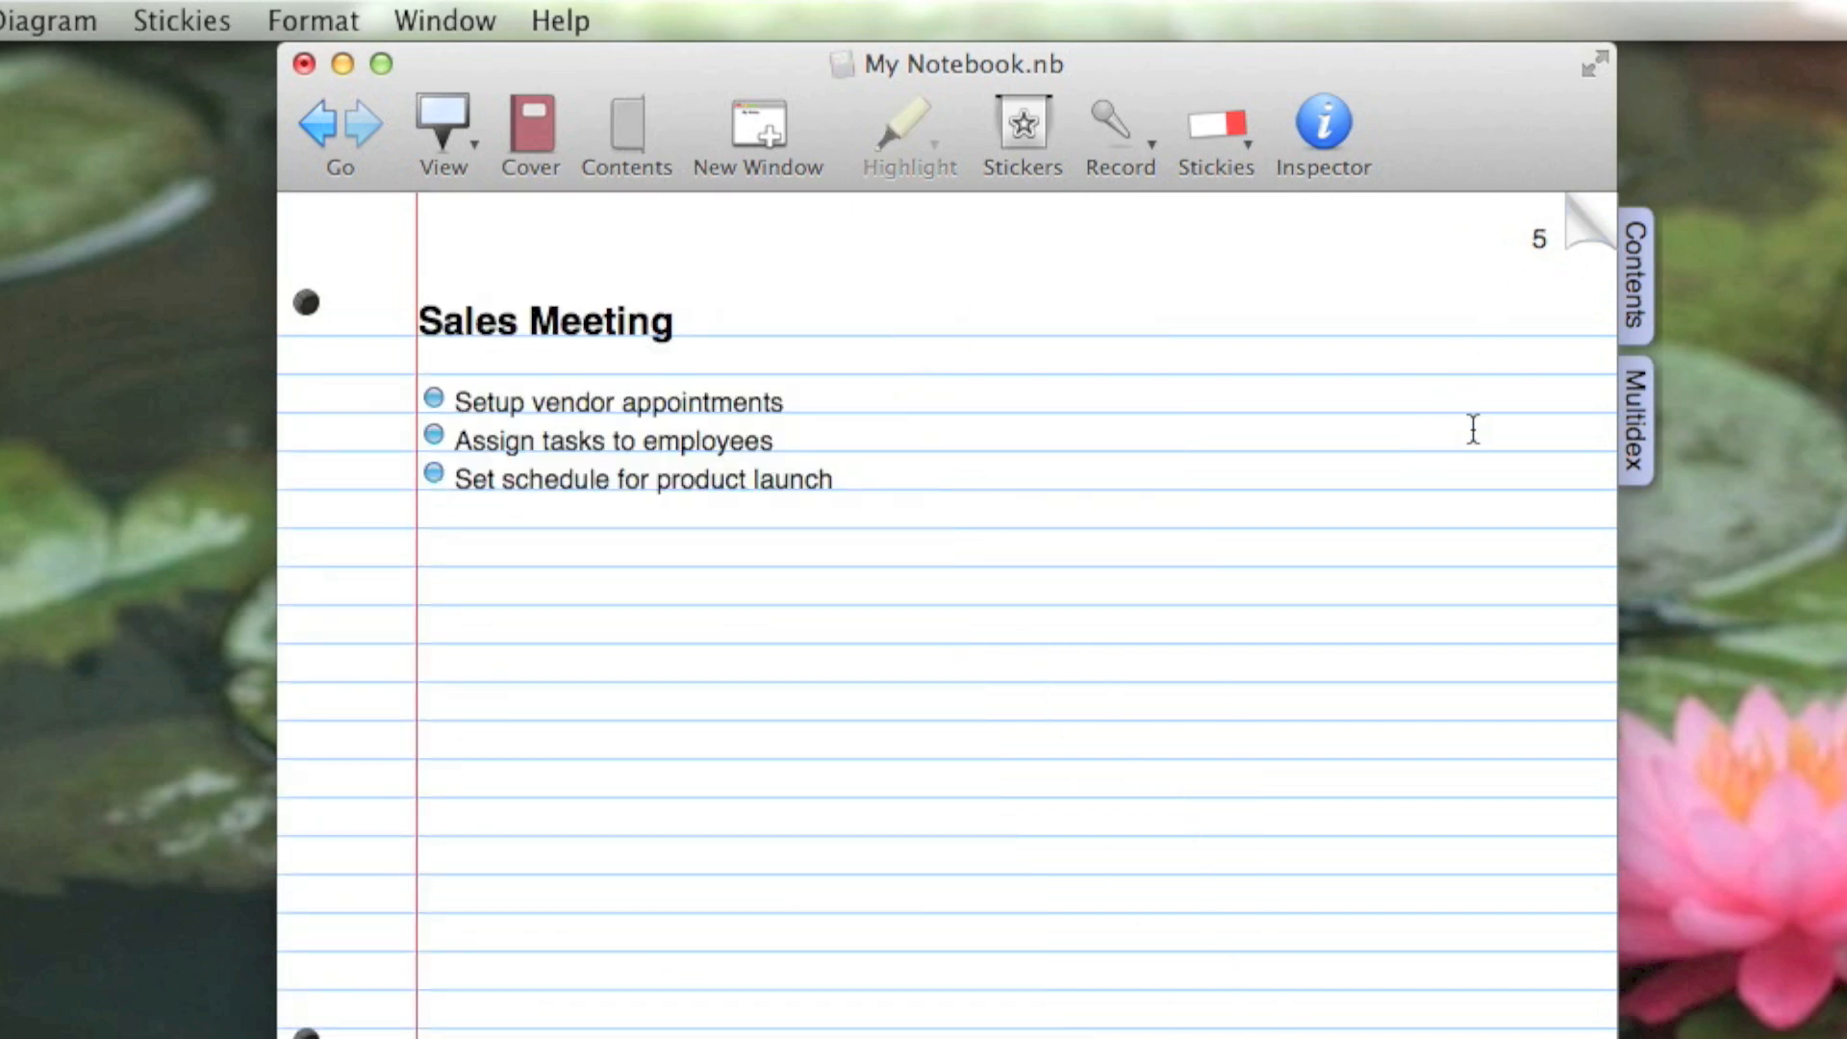
mouse_move(1603, 229)
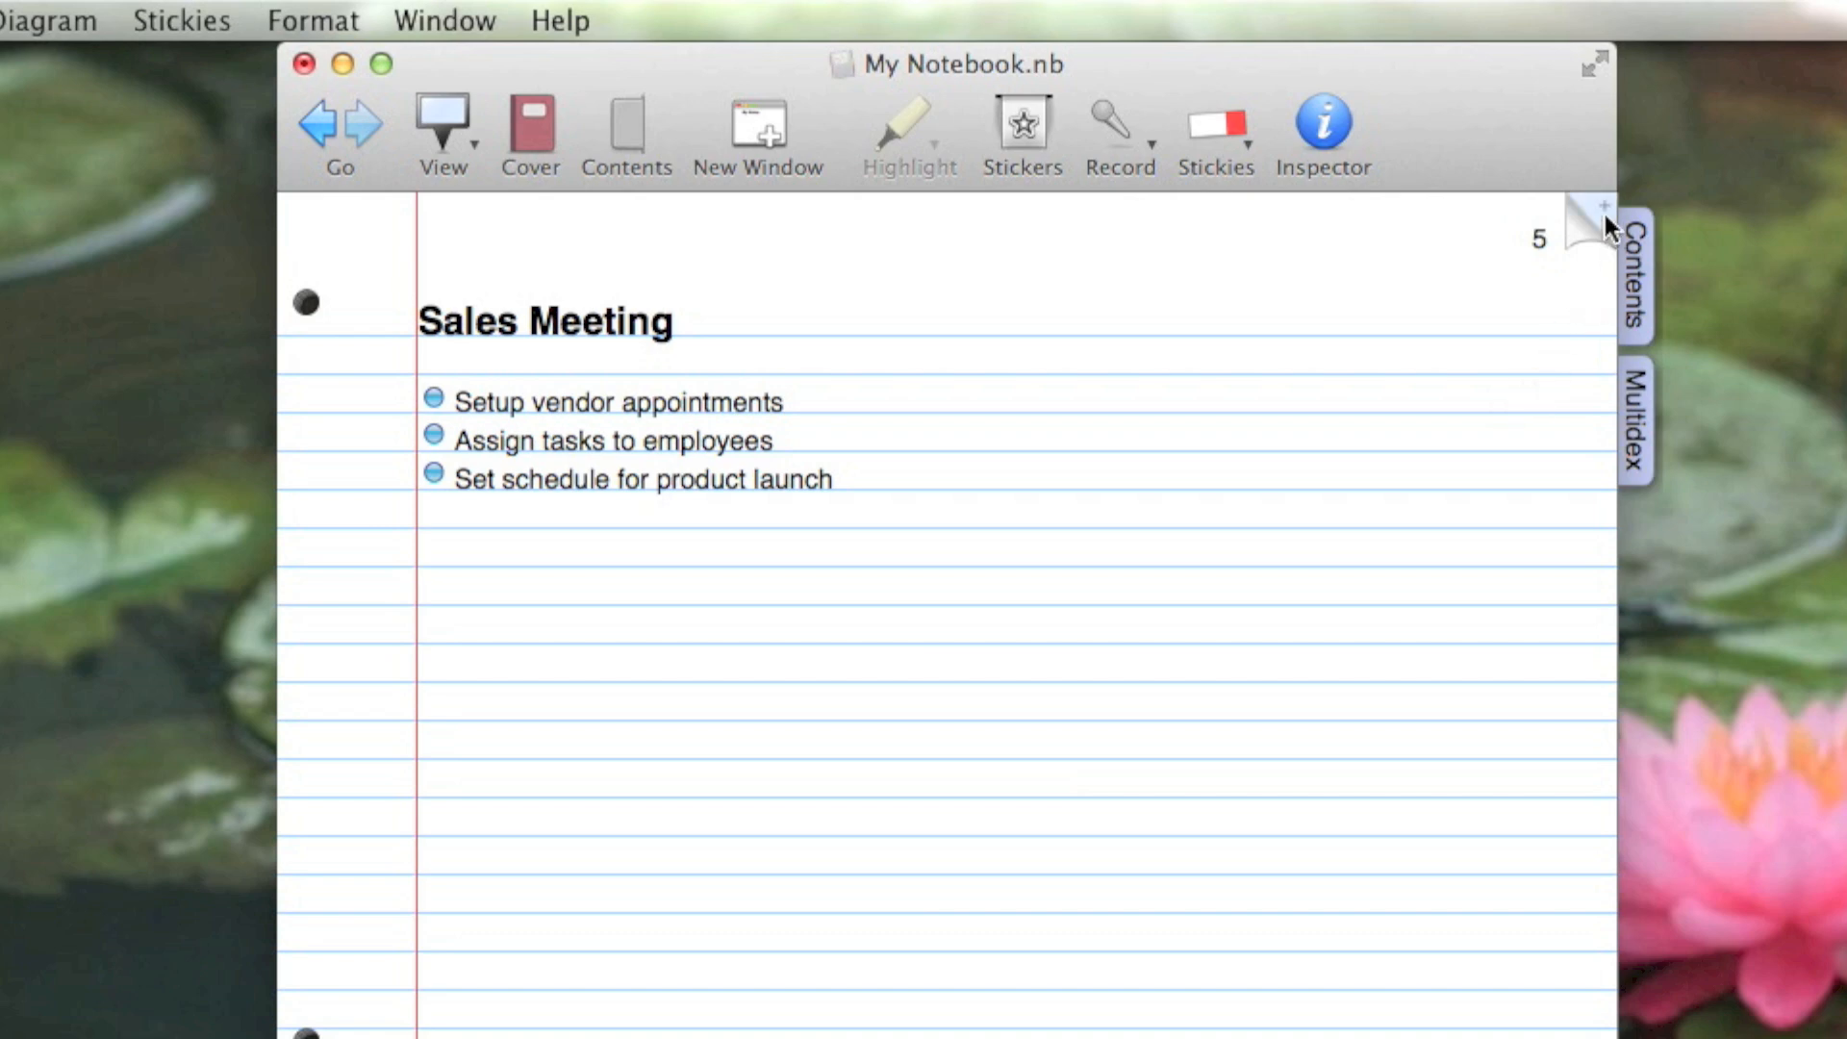
click(1588, 218)
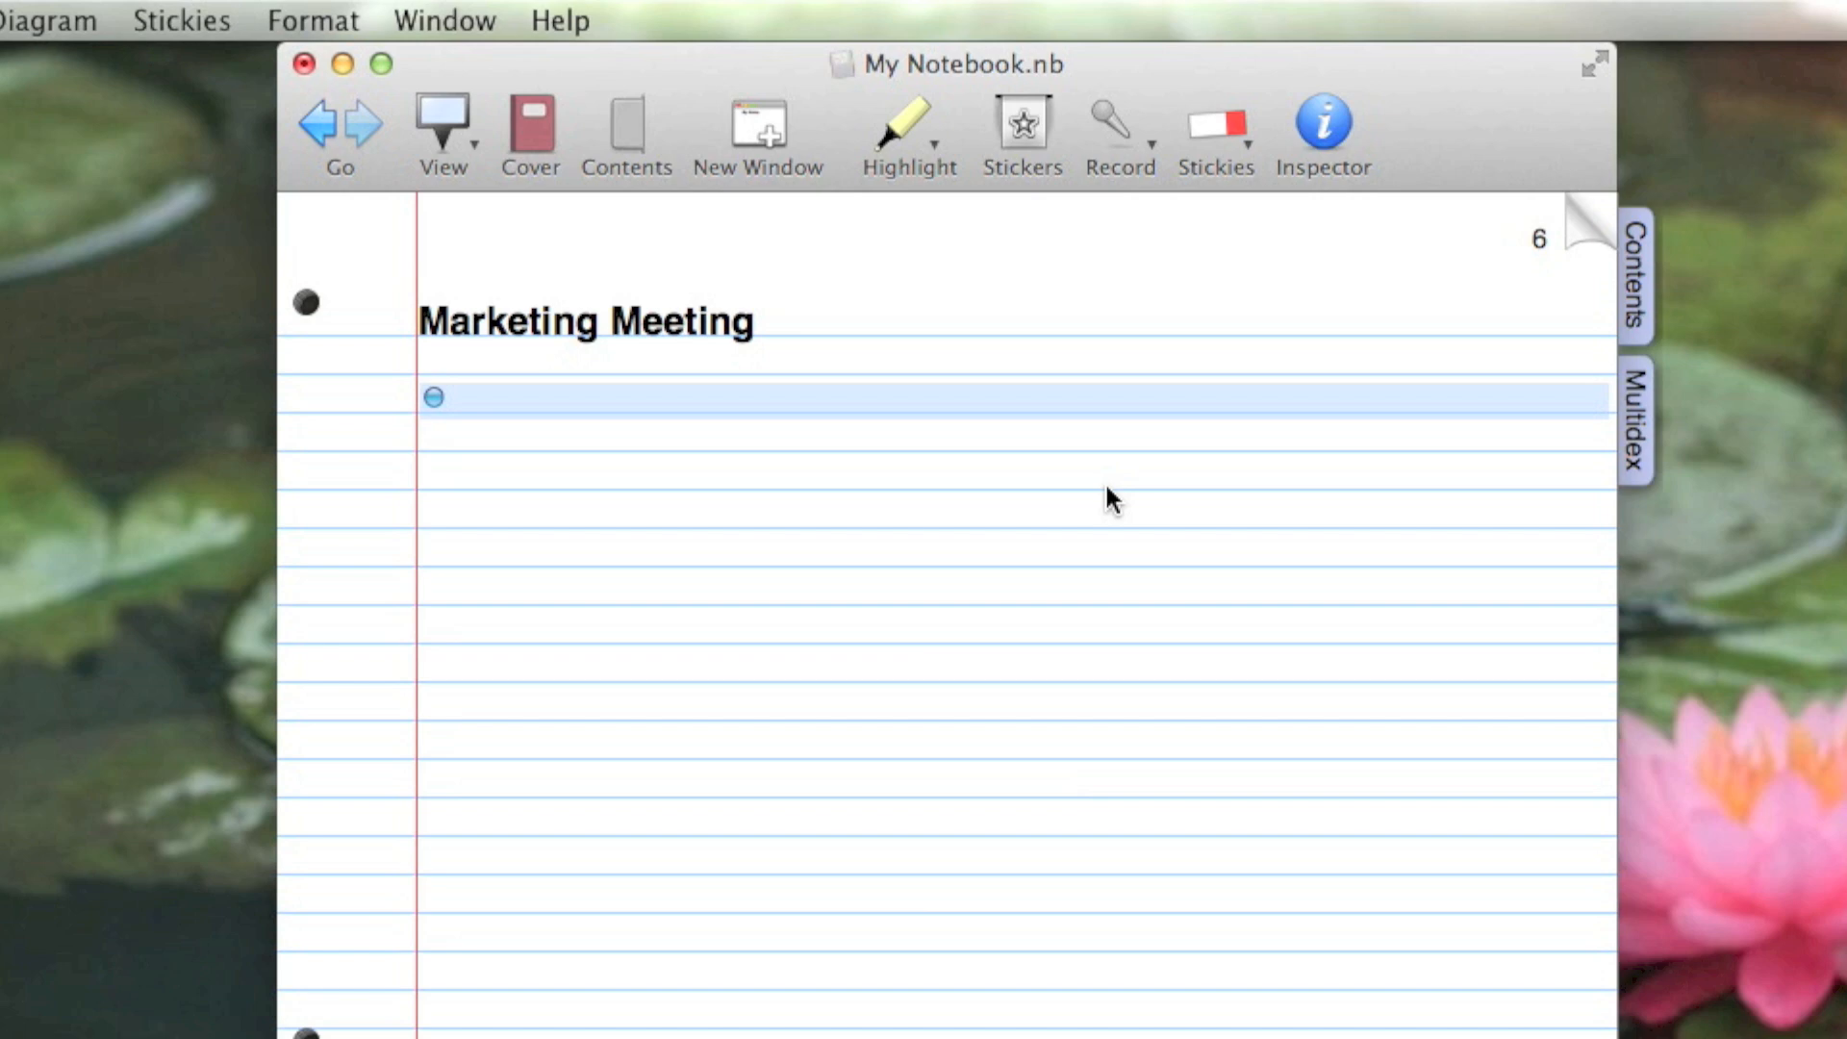
mouse_move(1571, 444)
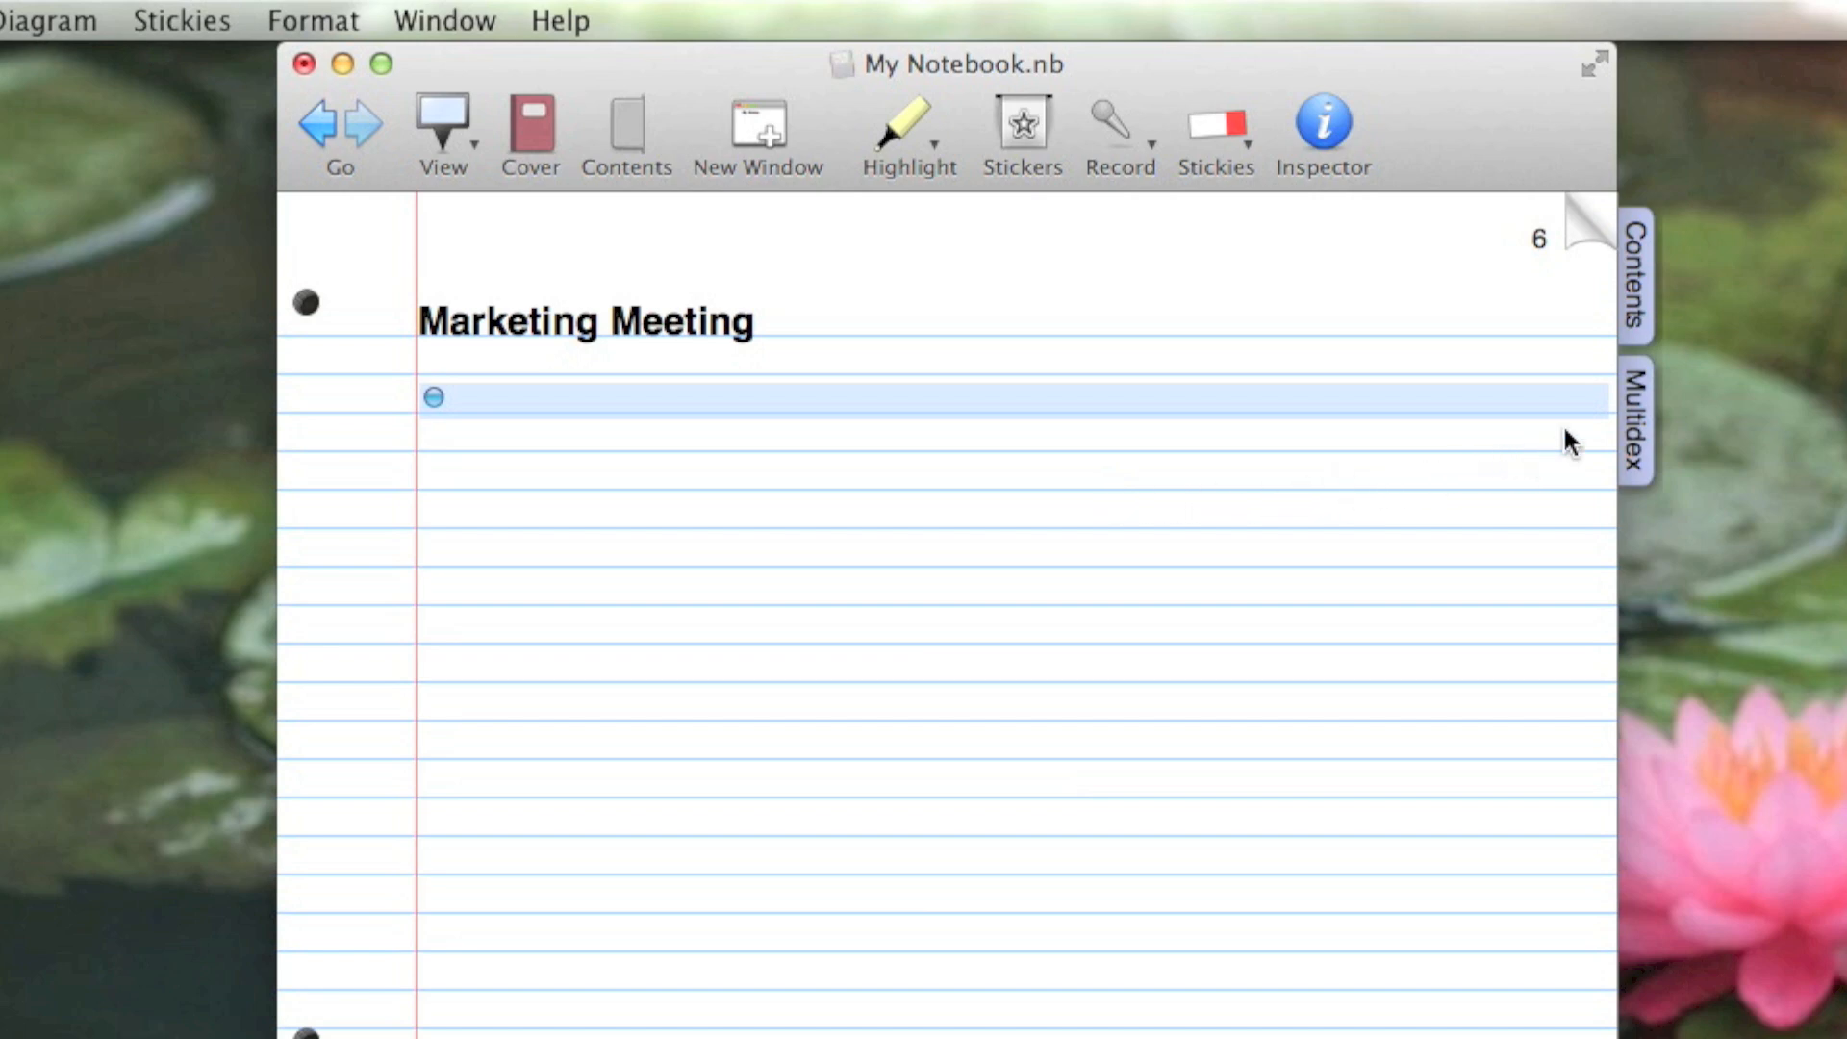
mouse_move(1645, 304)
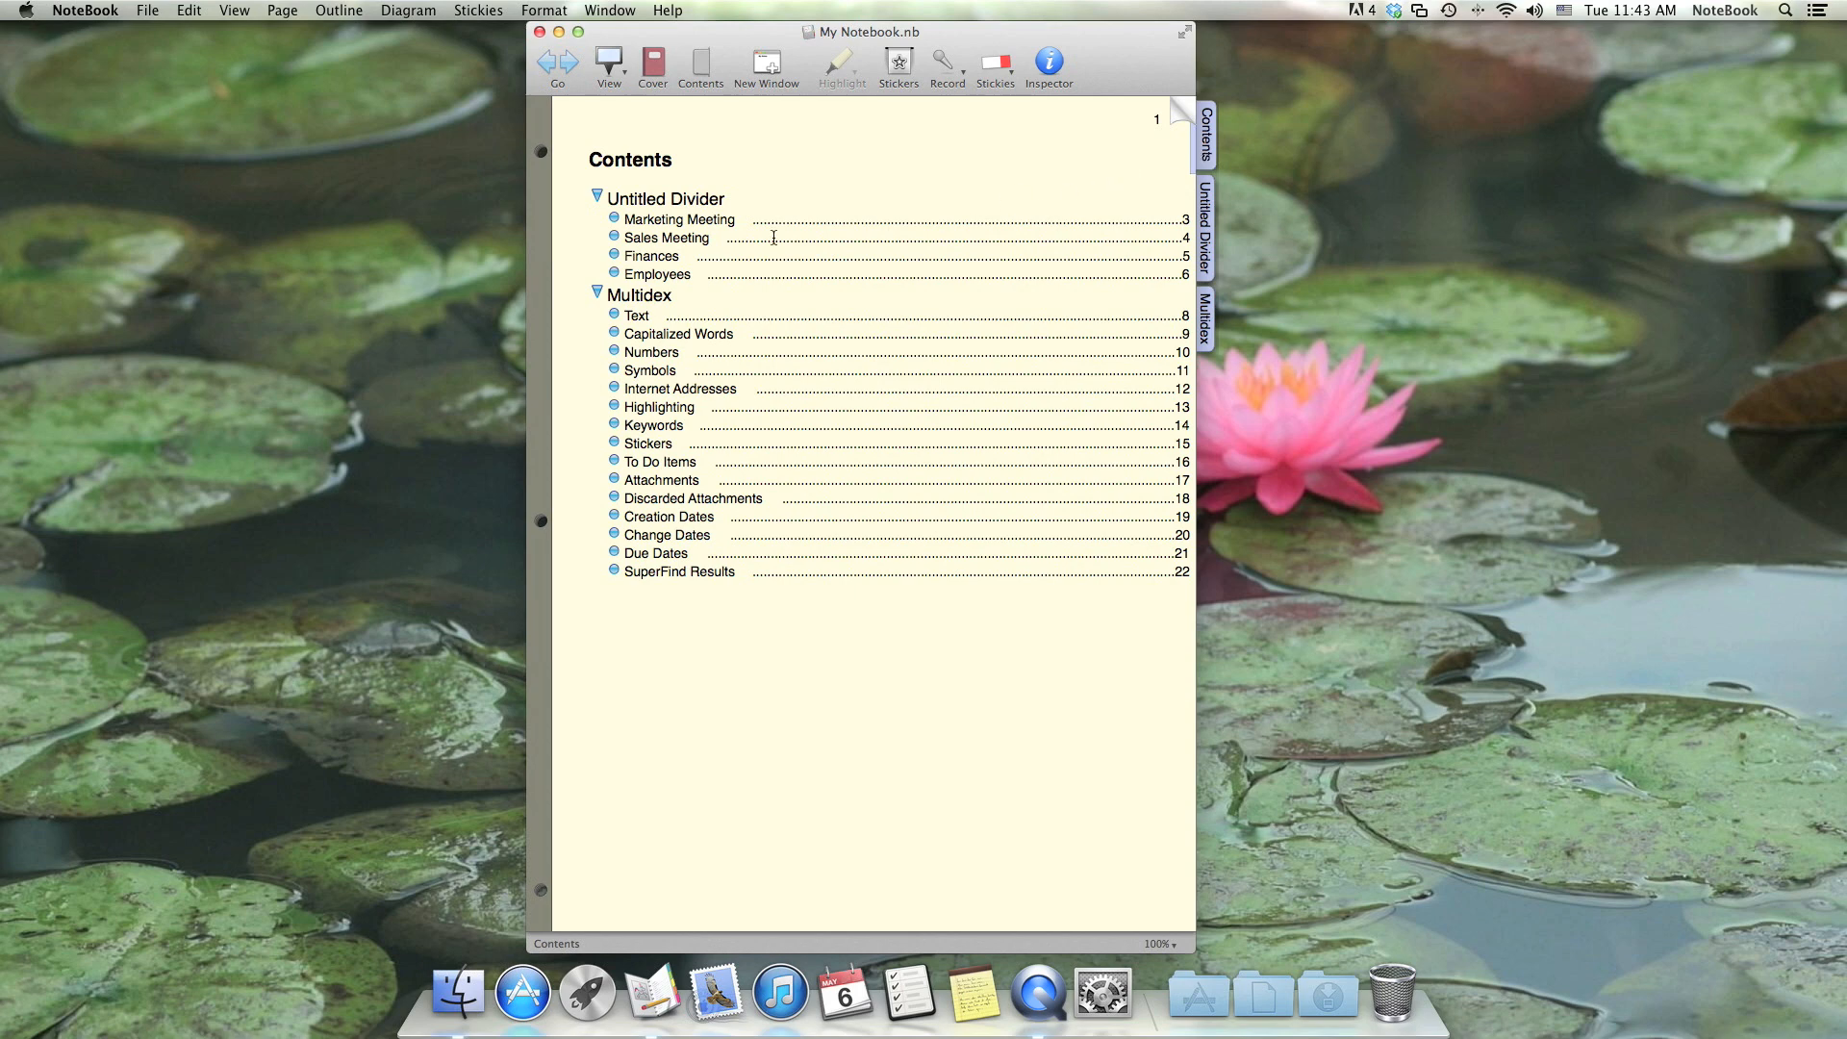
mouse_move(569, 300)
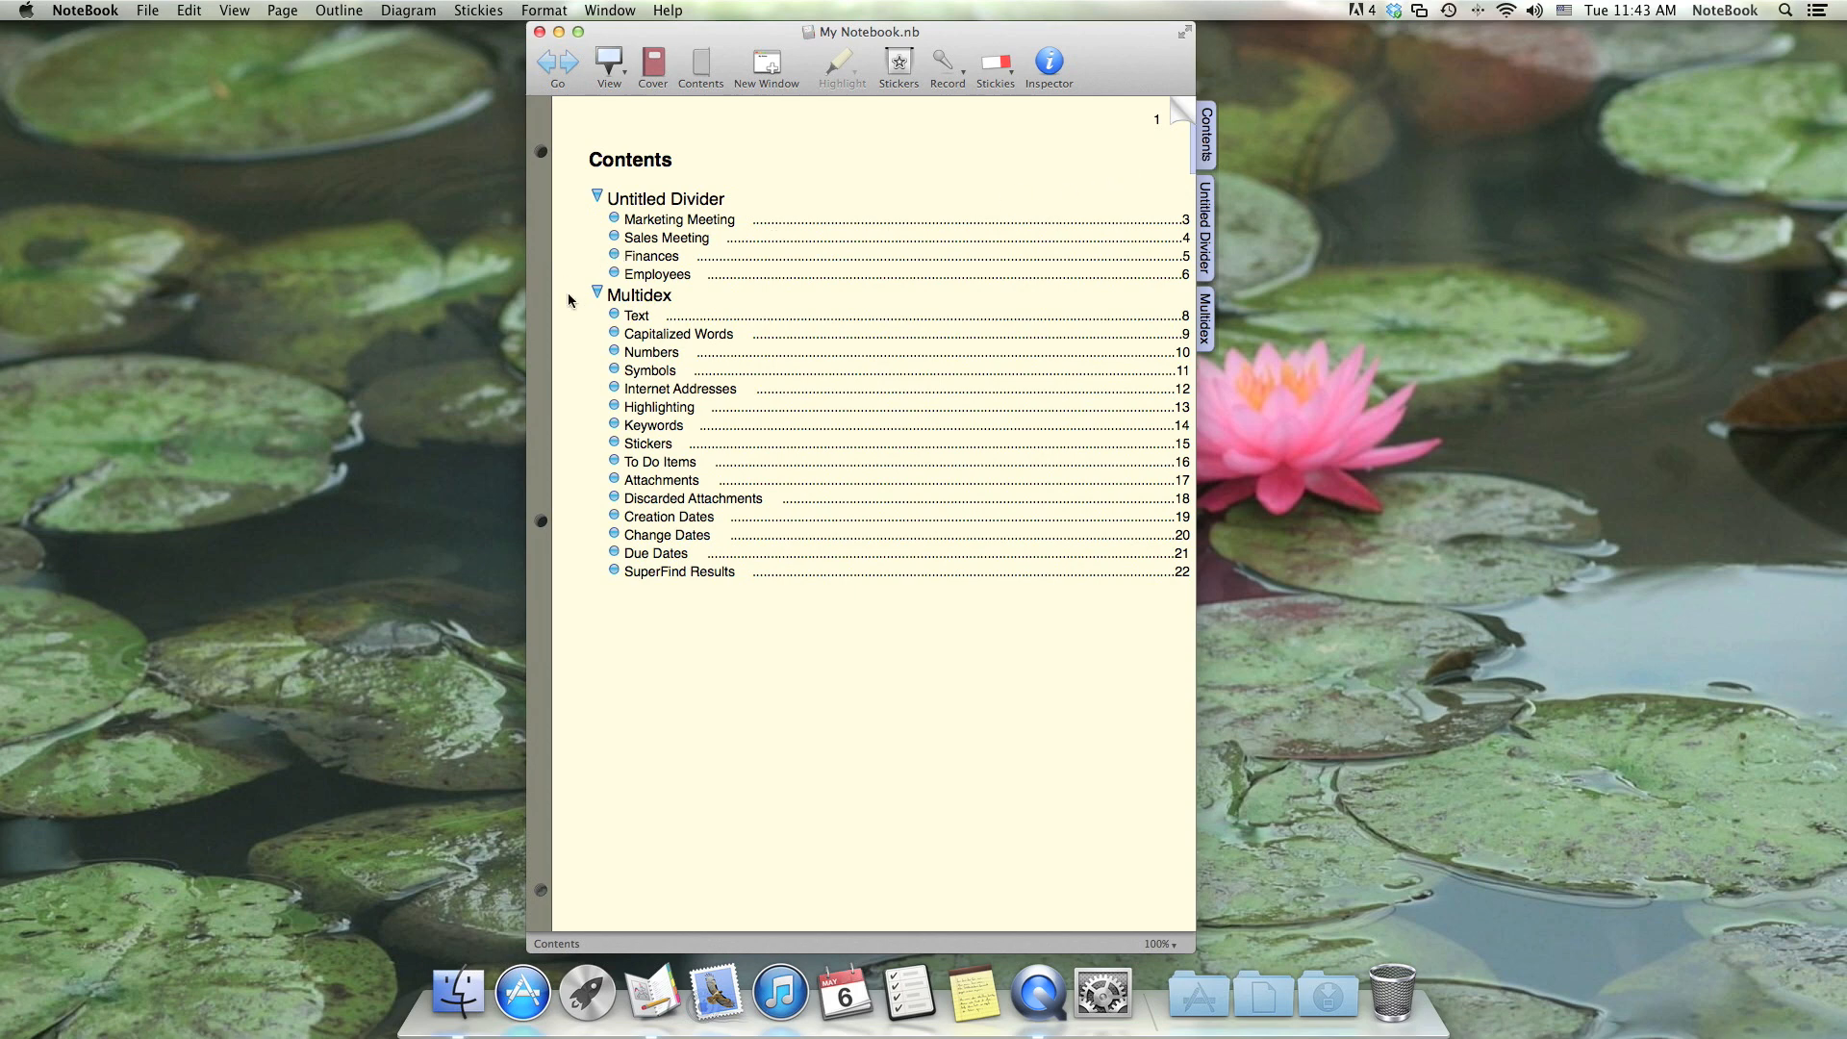
mouse_move(574, 311)
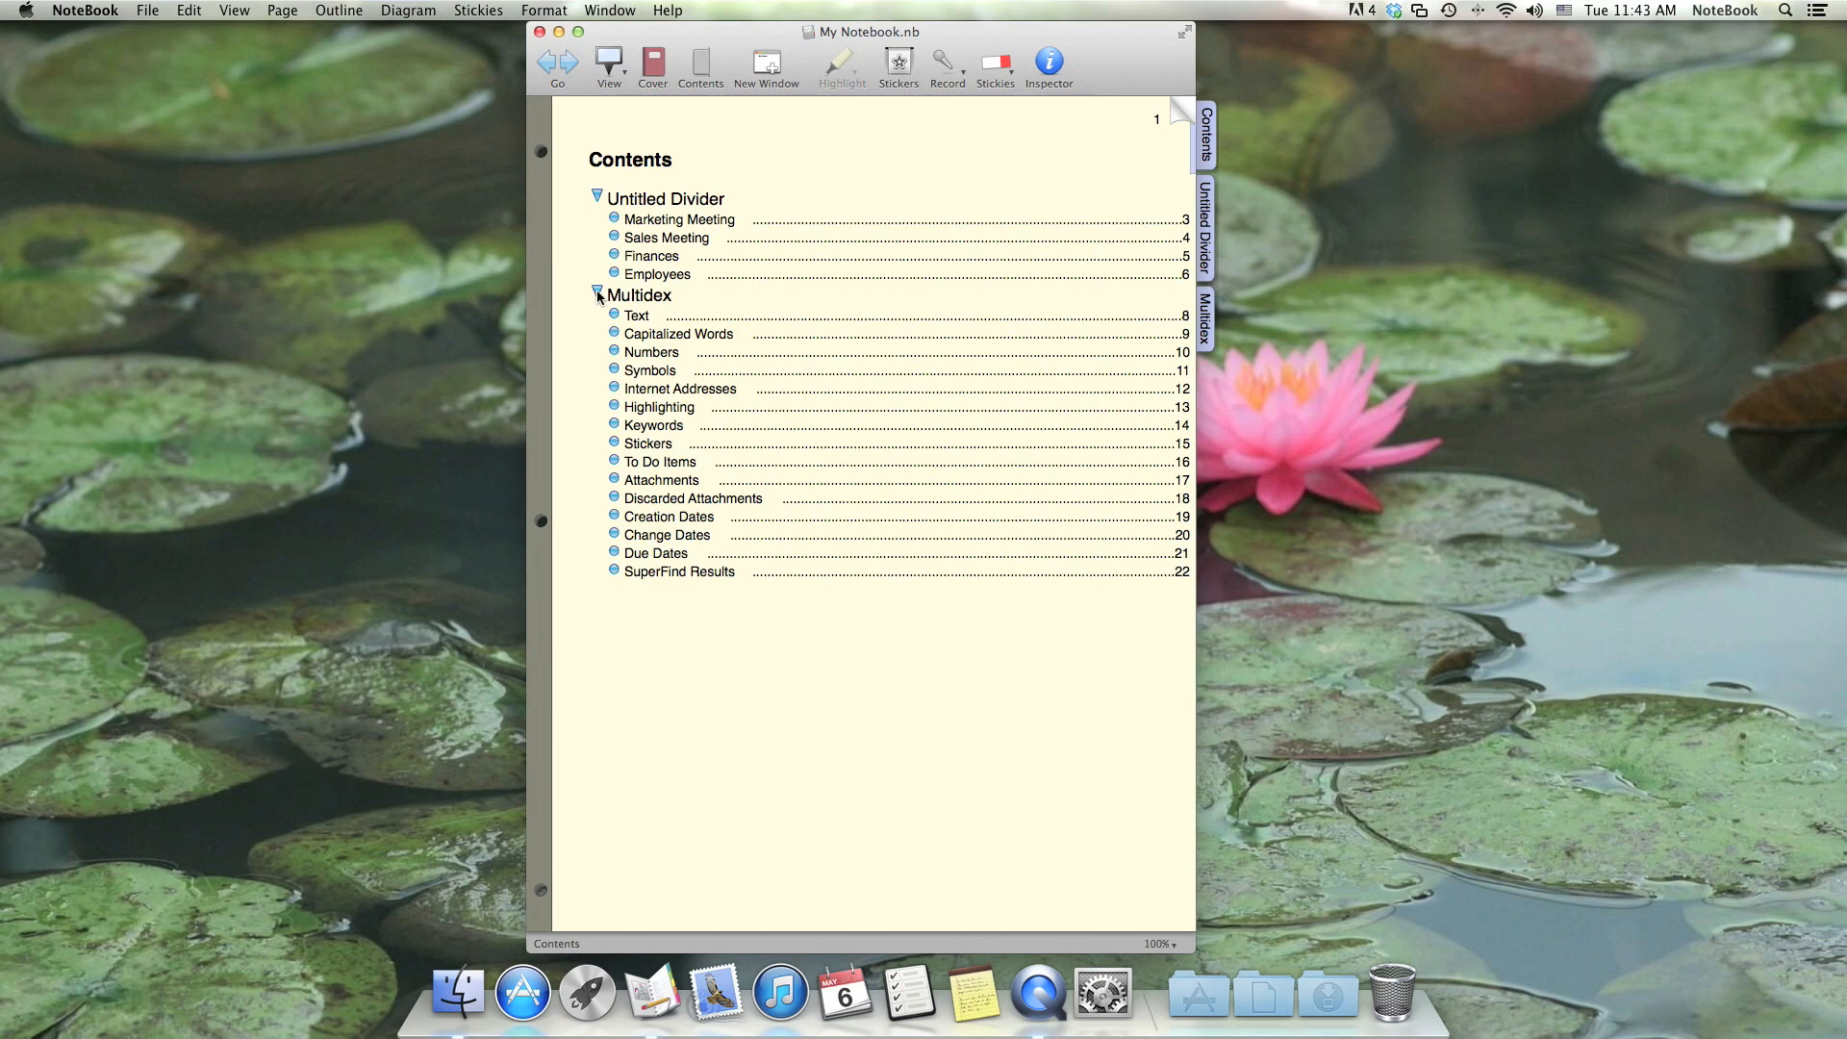
Collapse the Multidex entries and retitle the divider 'My Company', correcting a stray letter.
click(596, 294)
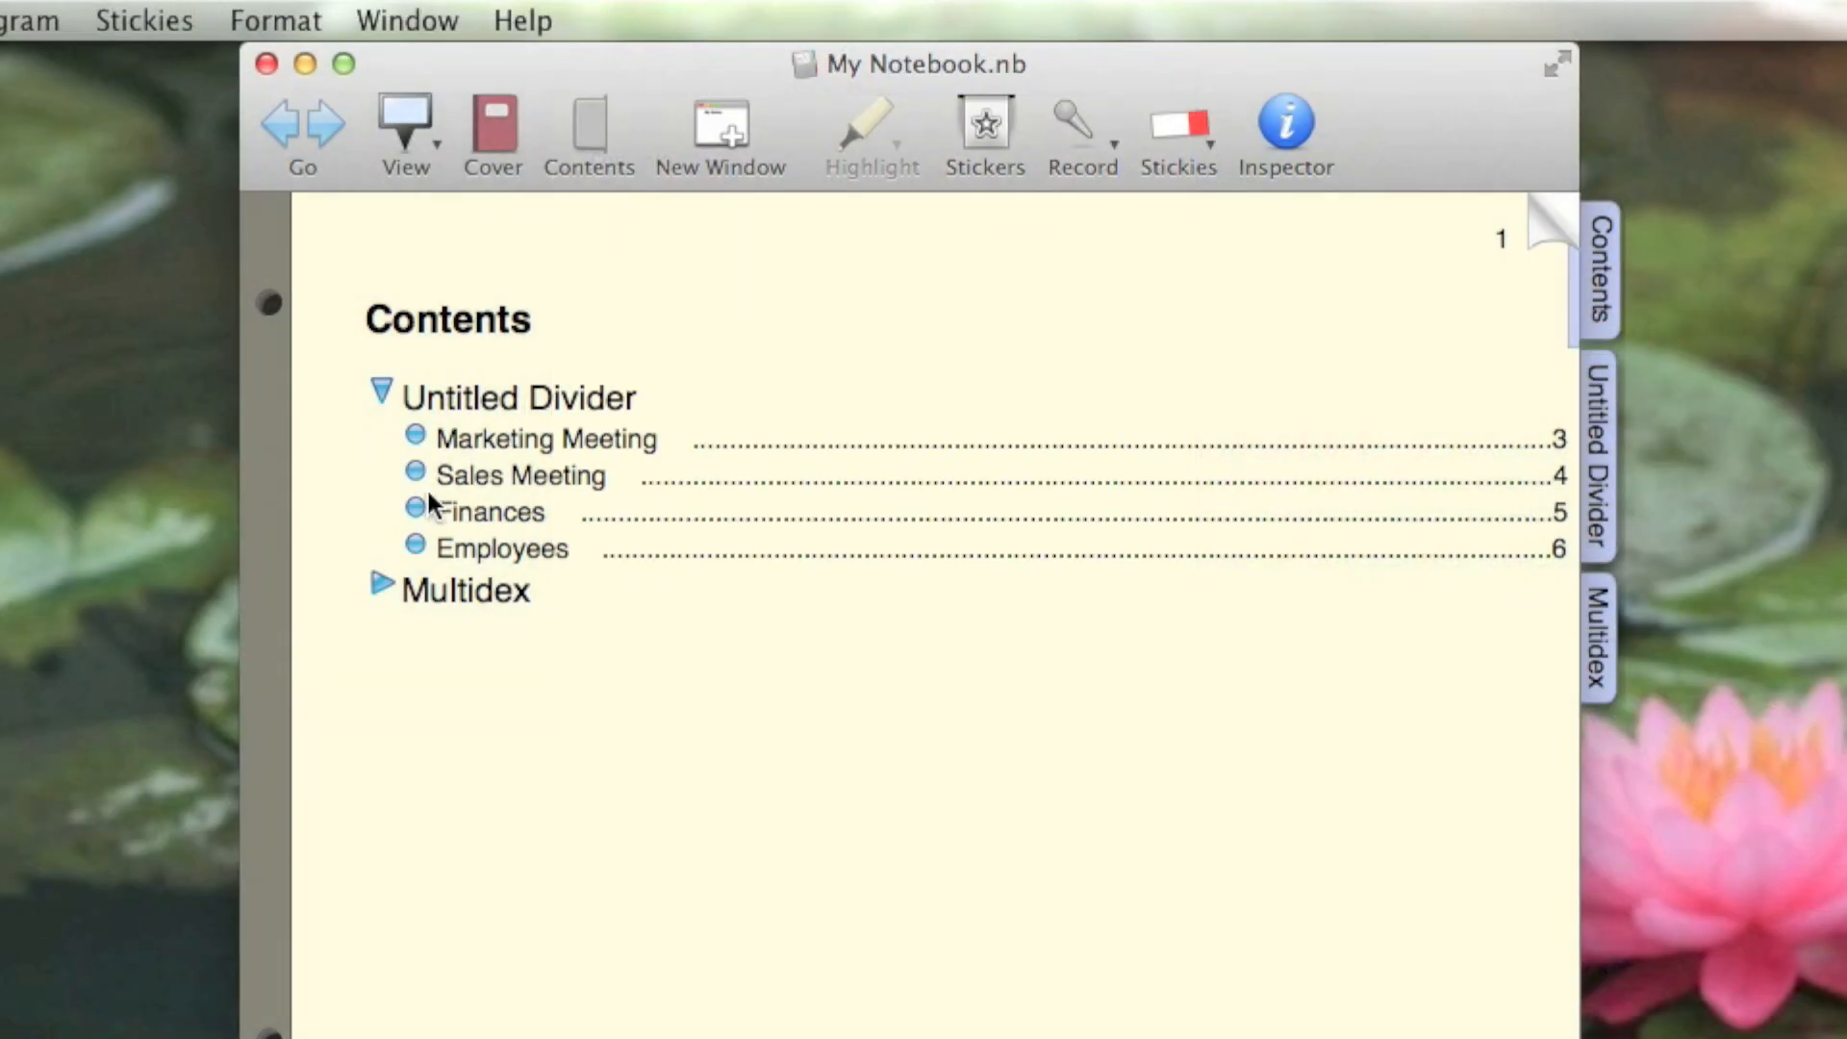
mouse_move(371, 488)
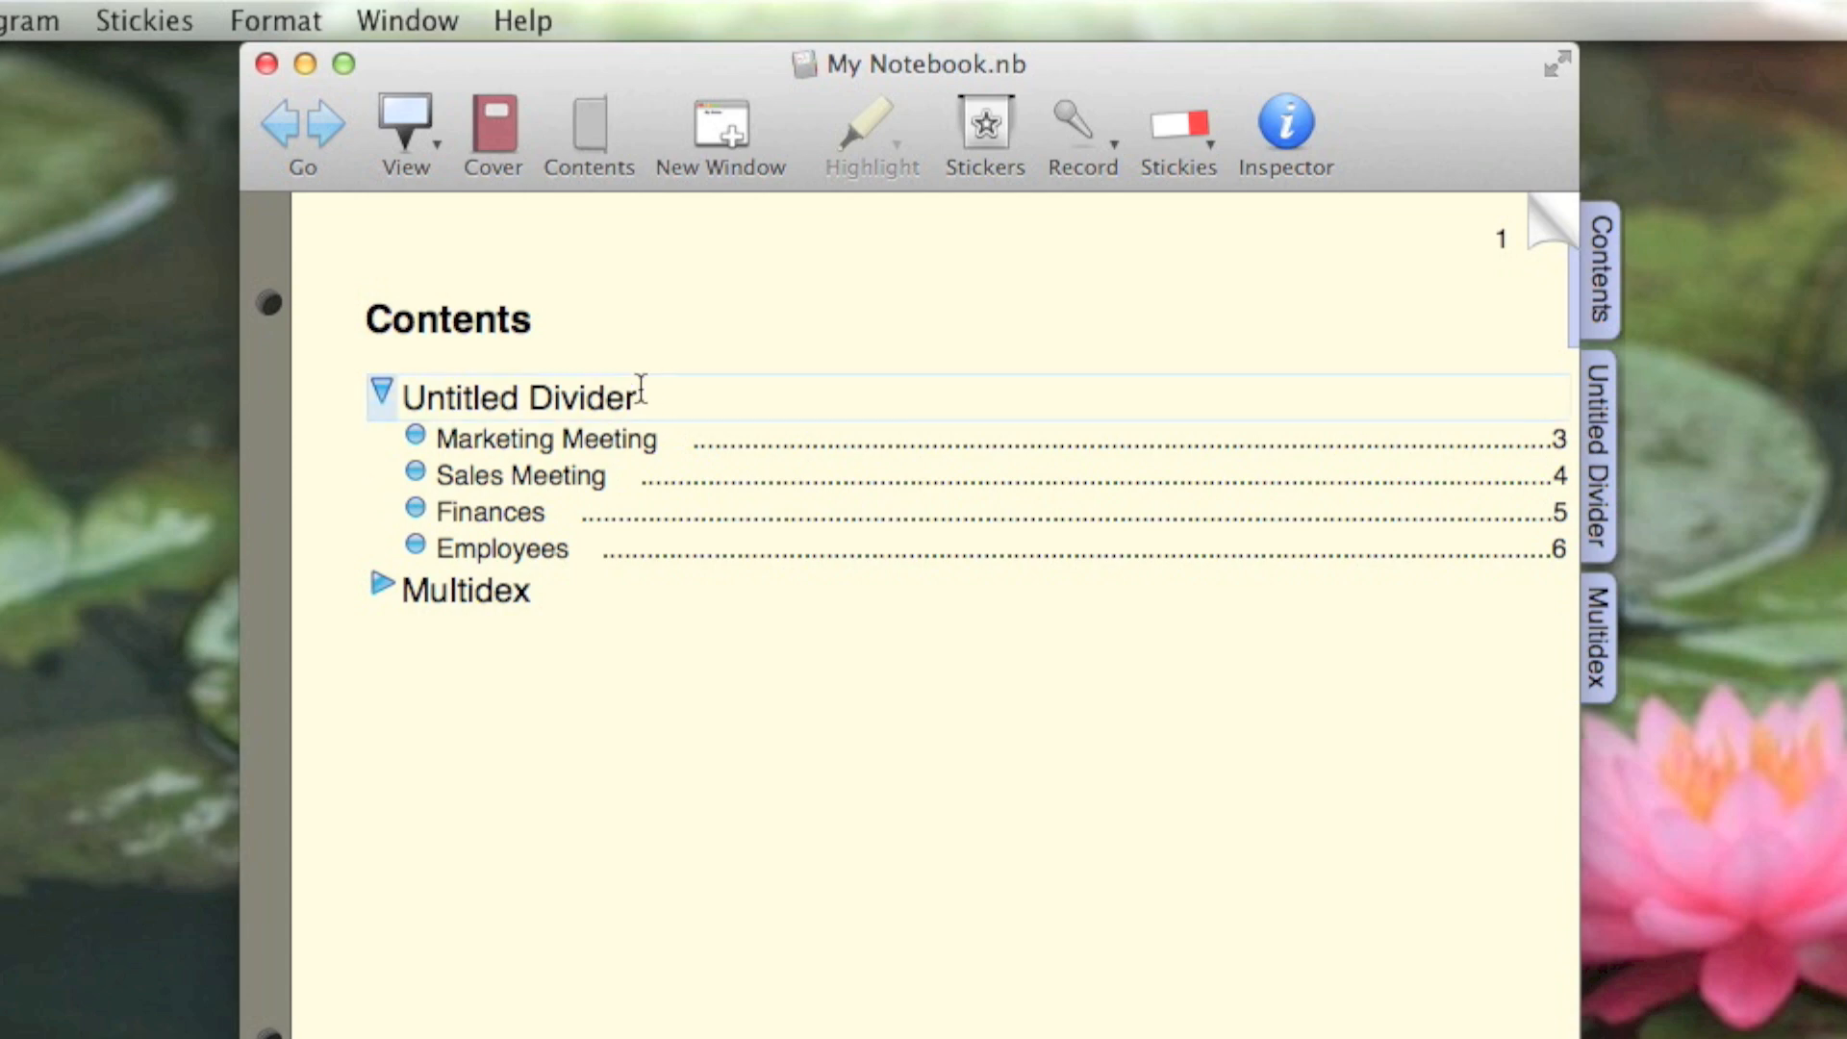
text(My)
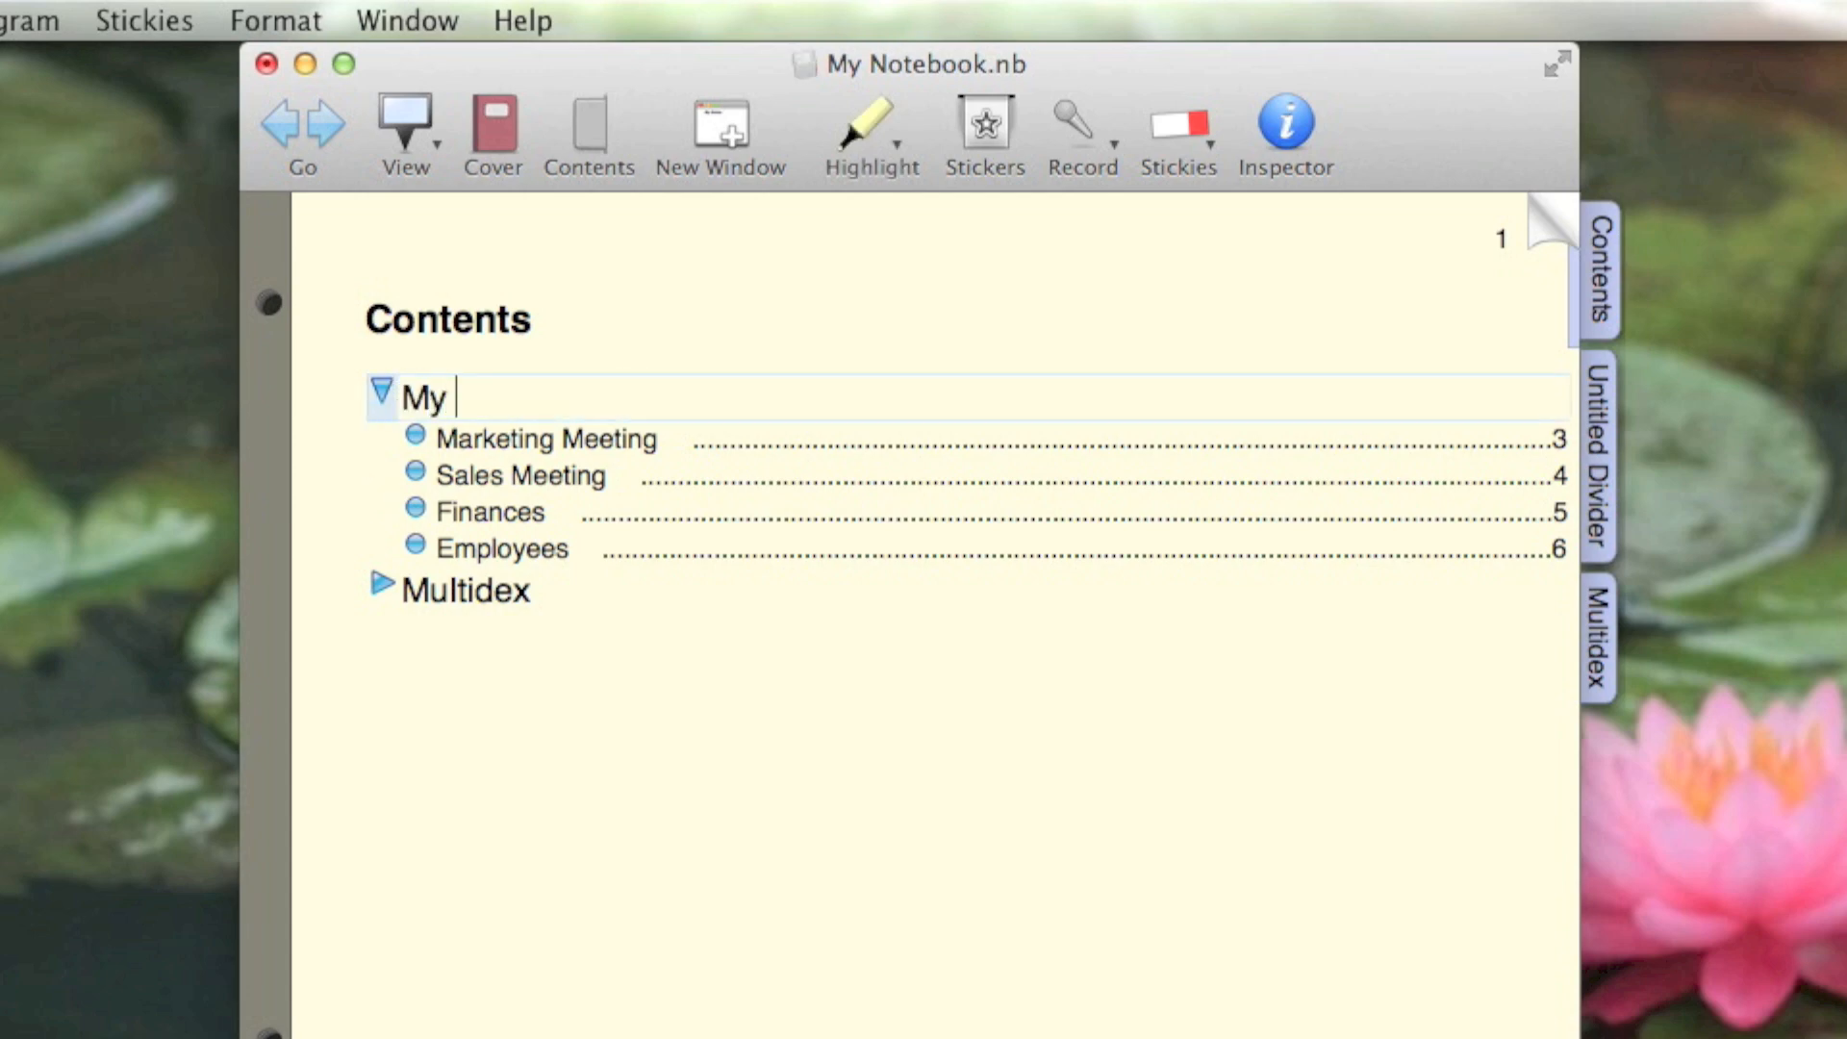
text(Companyt)
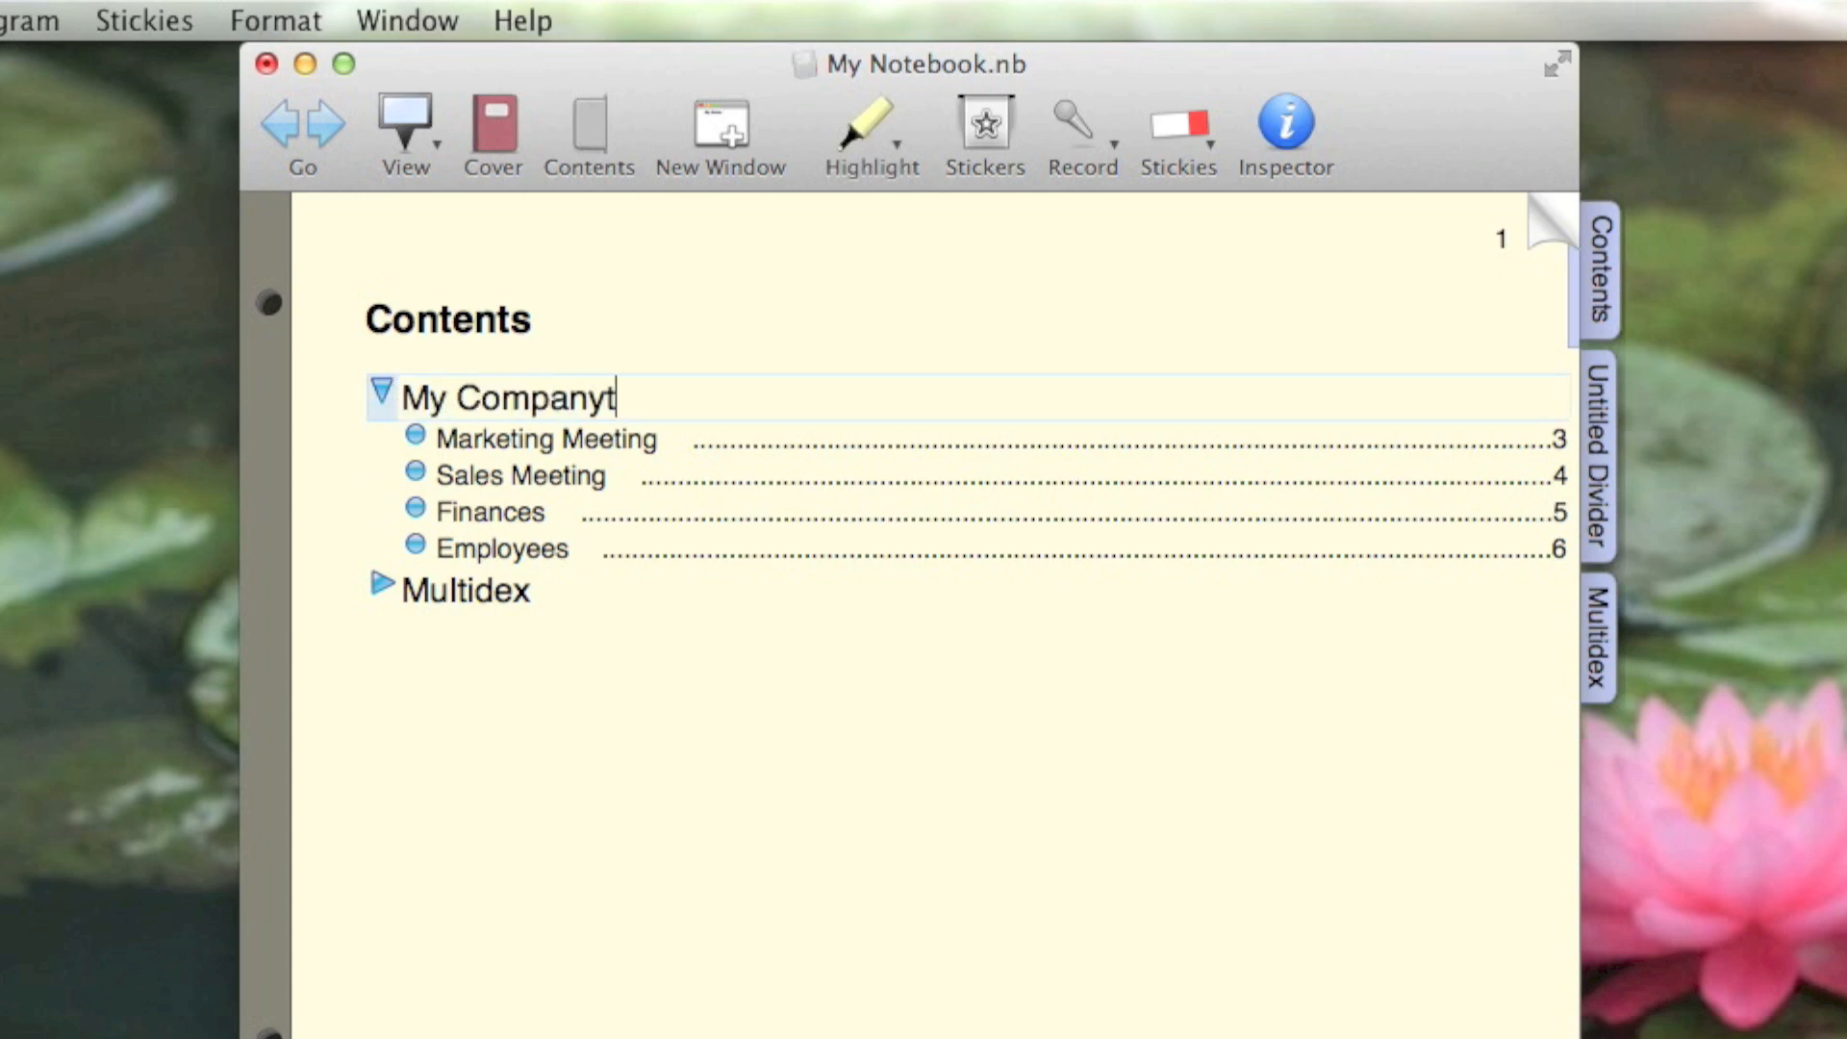
key(Backspace)
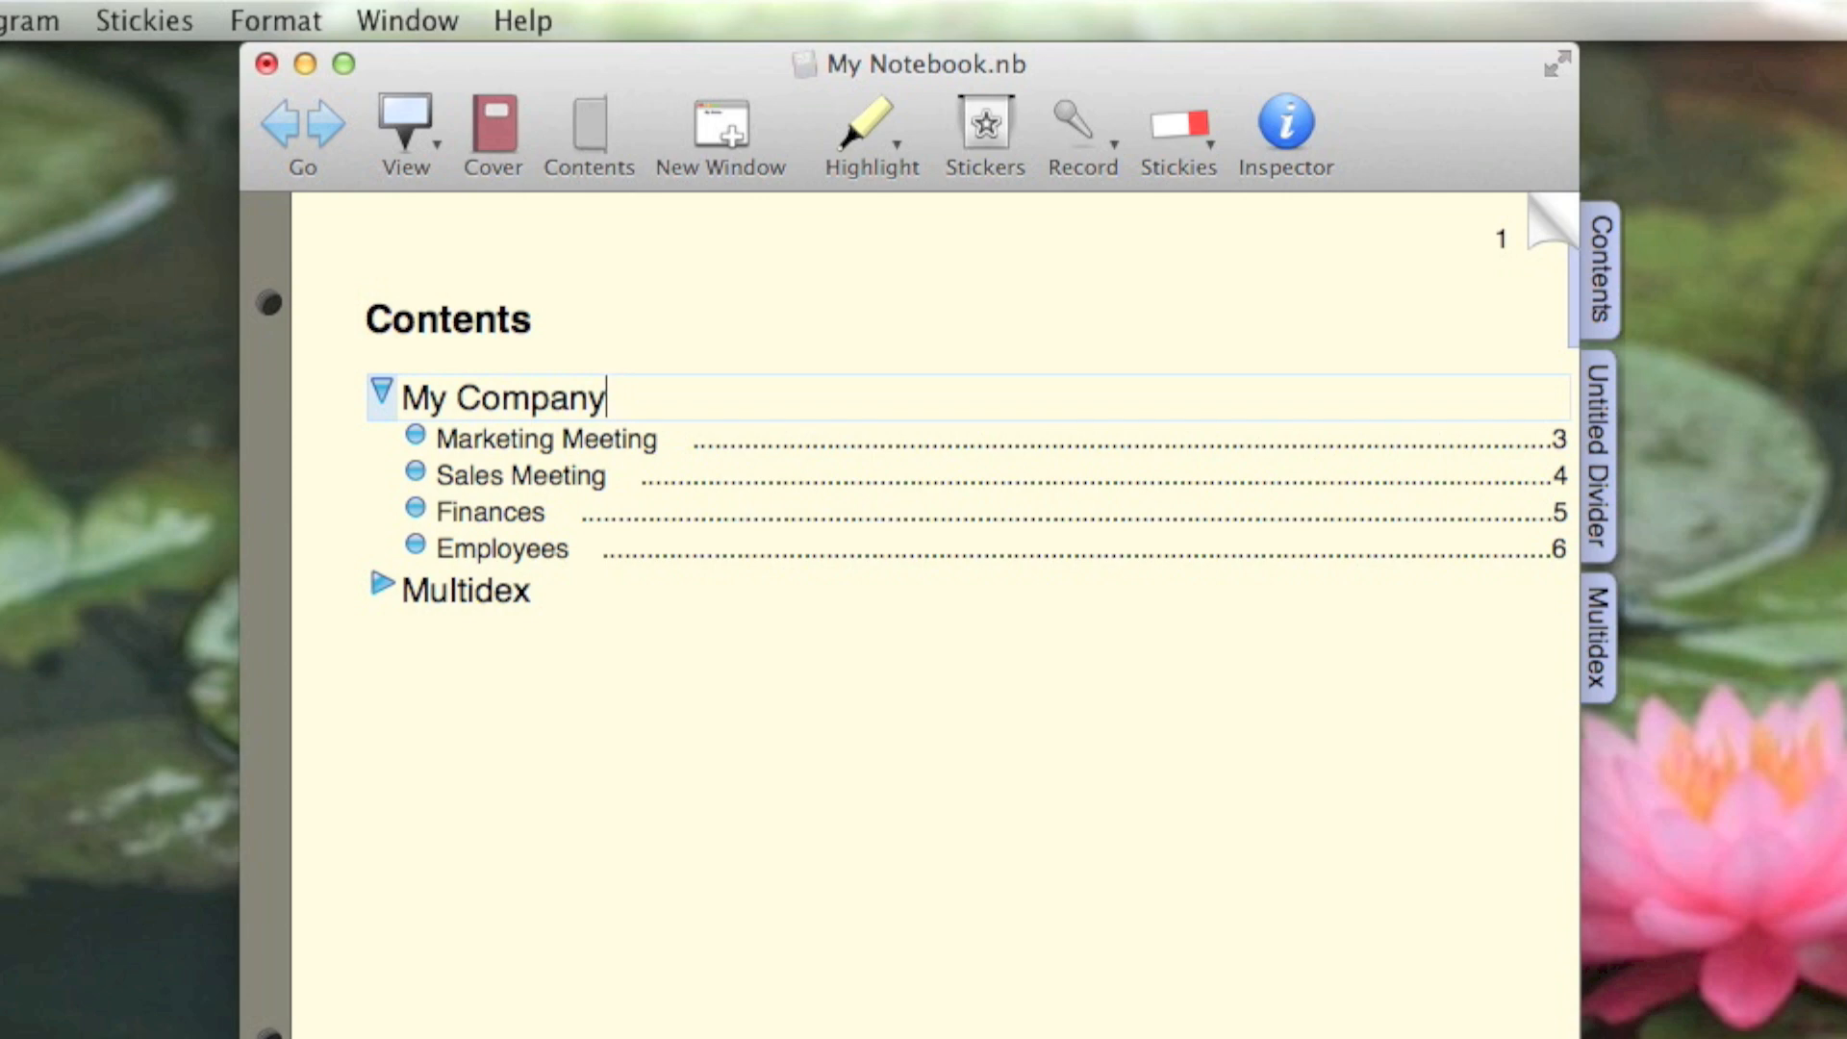
mouse_move(398, 364)
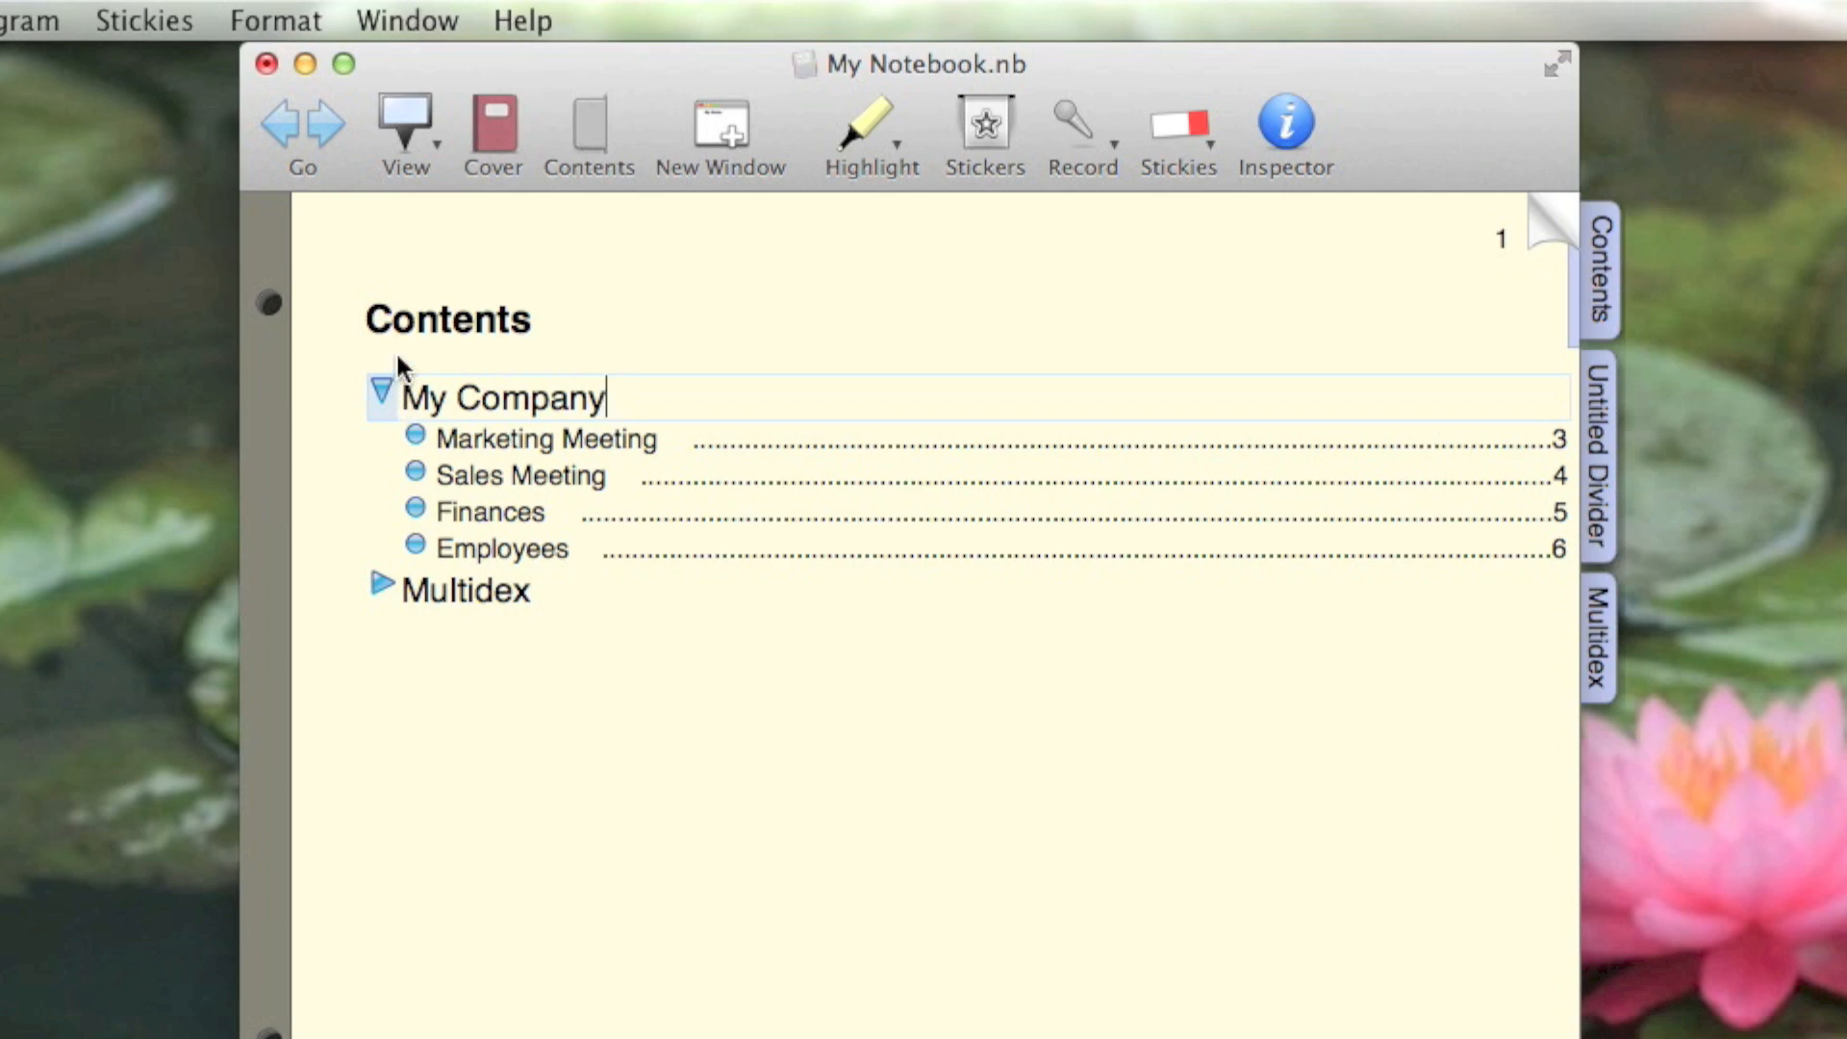
Create a new divider page titled 'Meetings' for the meeting pages.
click(466, 20)
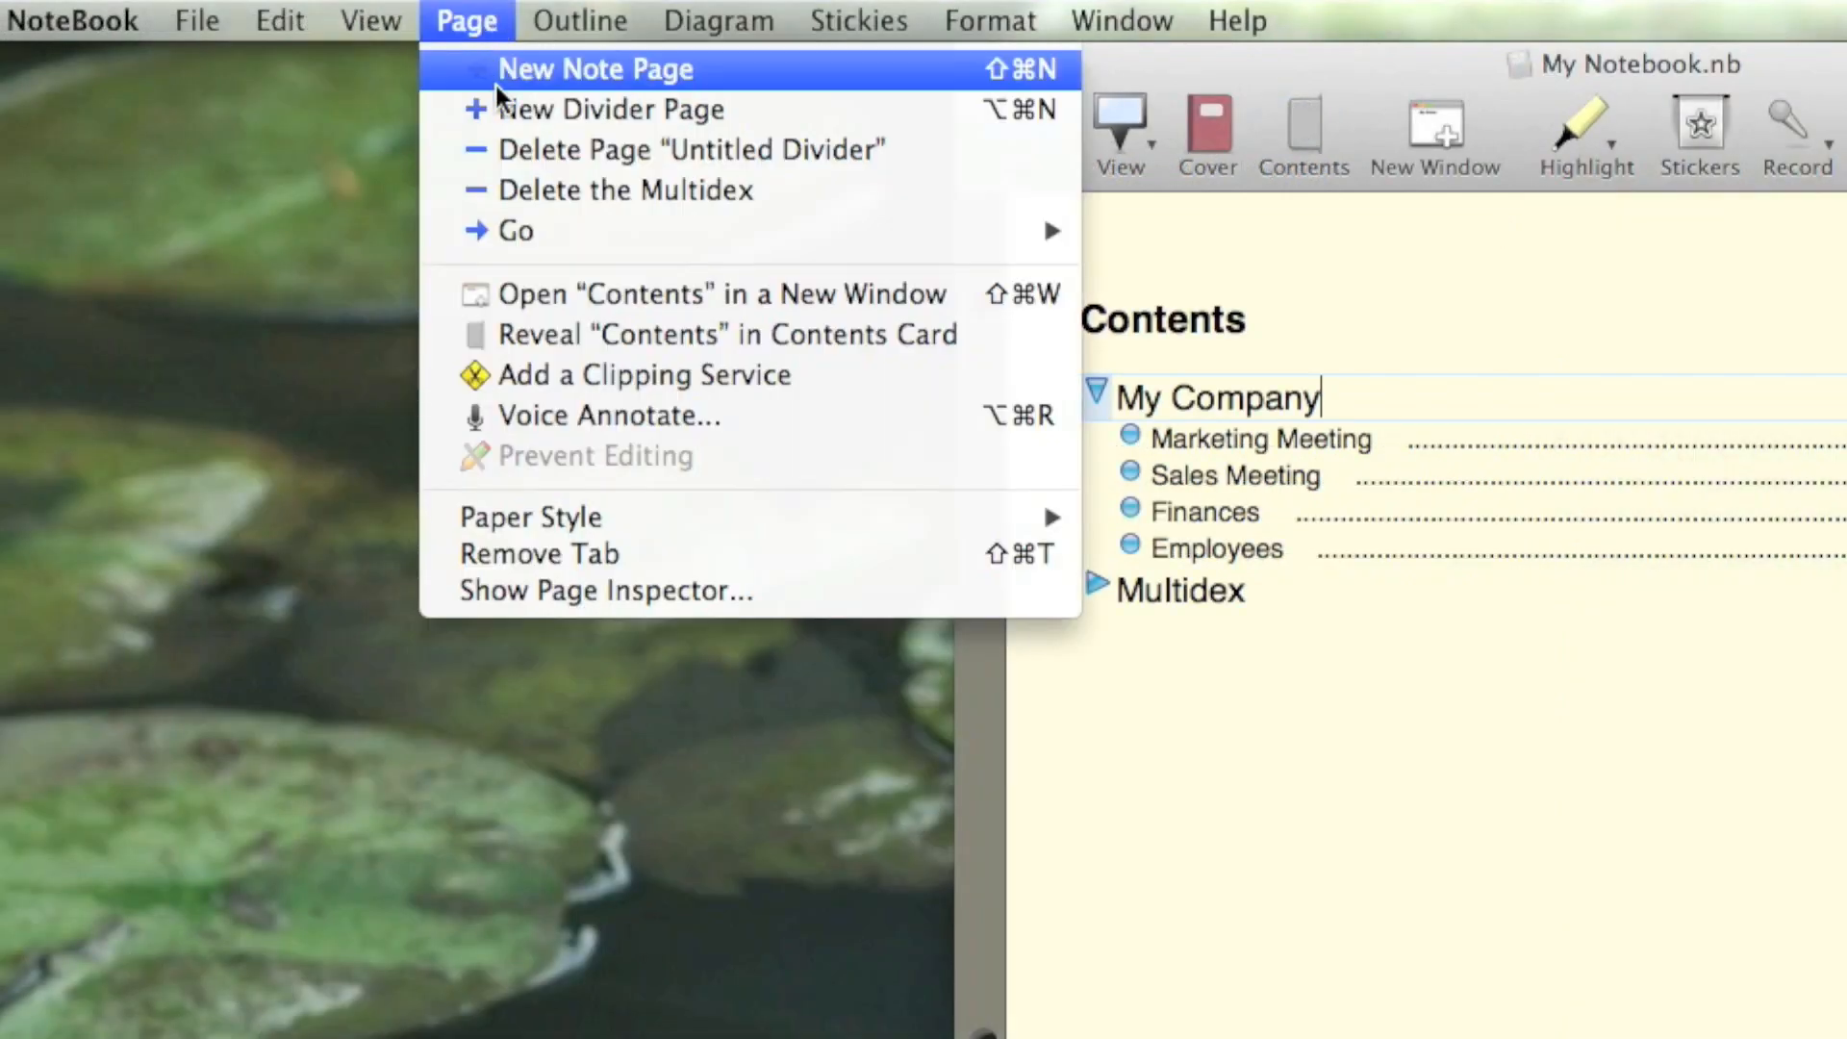
click(611, 107)
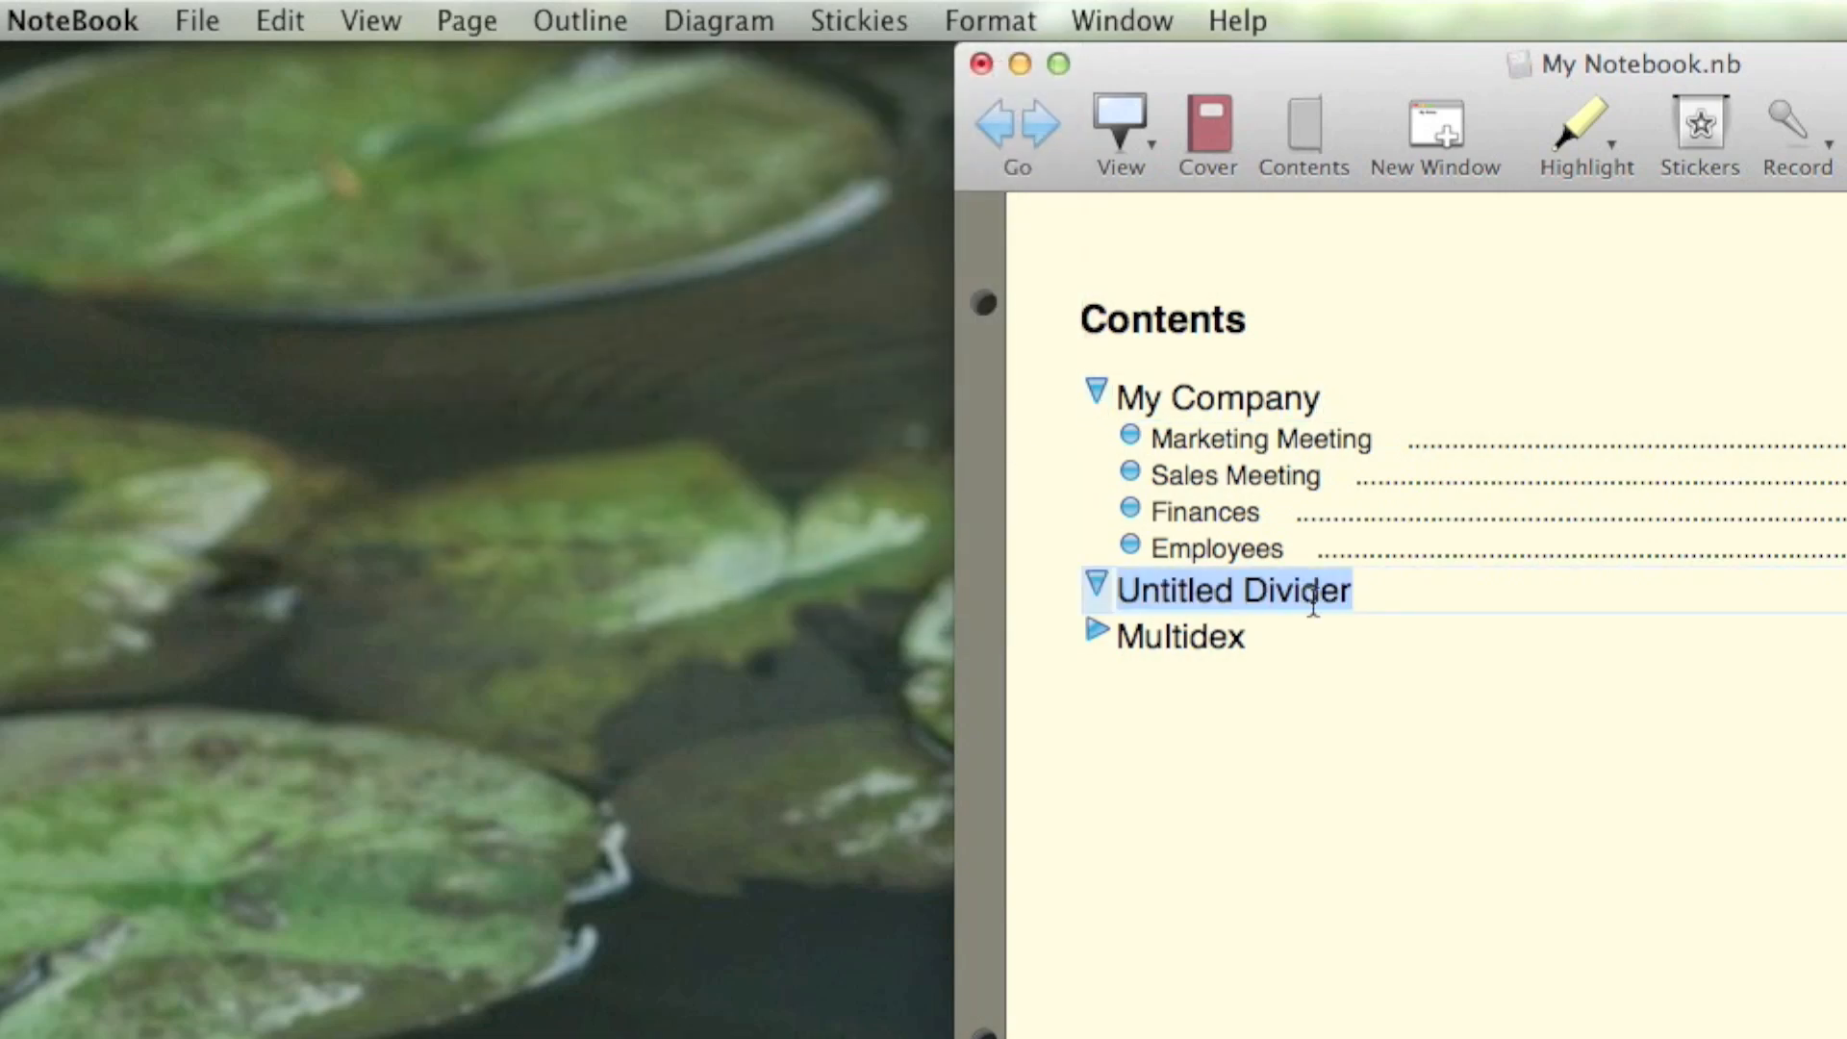
text(Meetings)
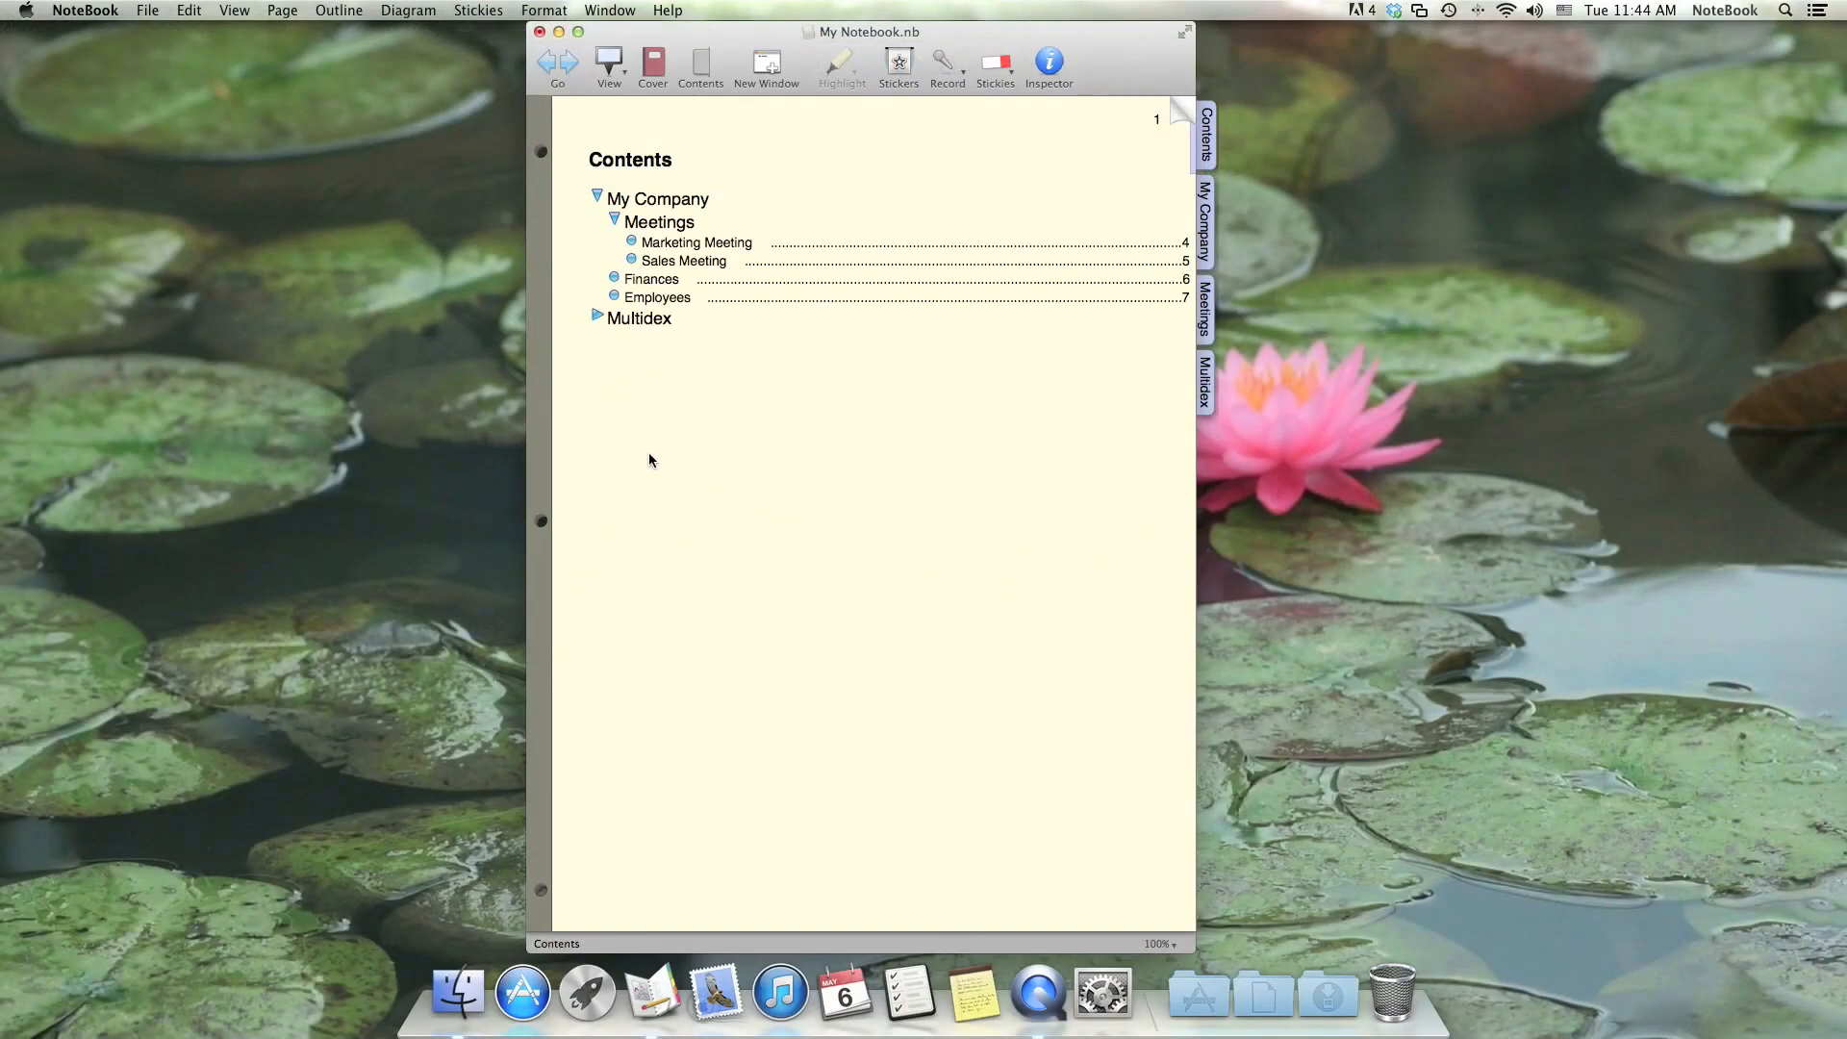
mouse_move(595, 386)
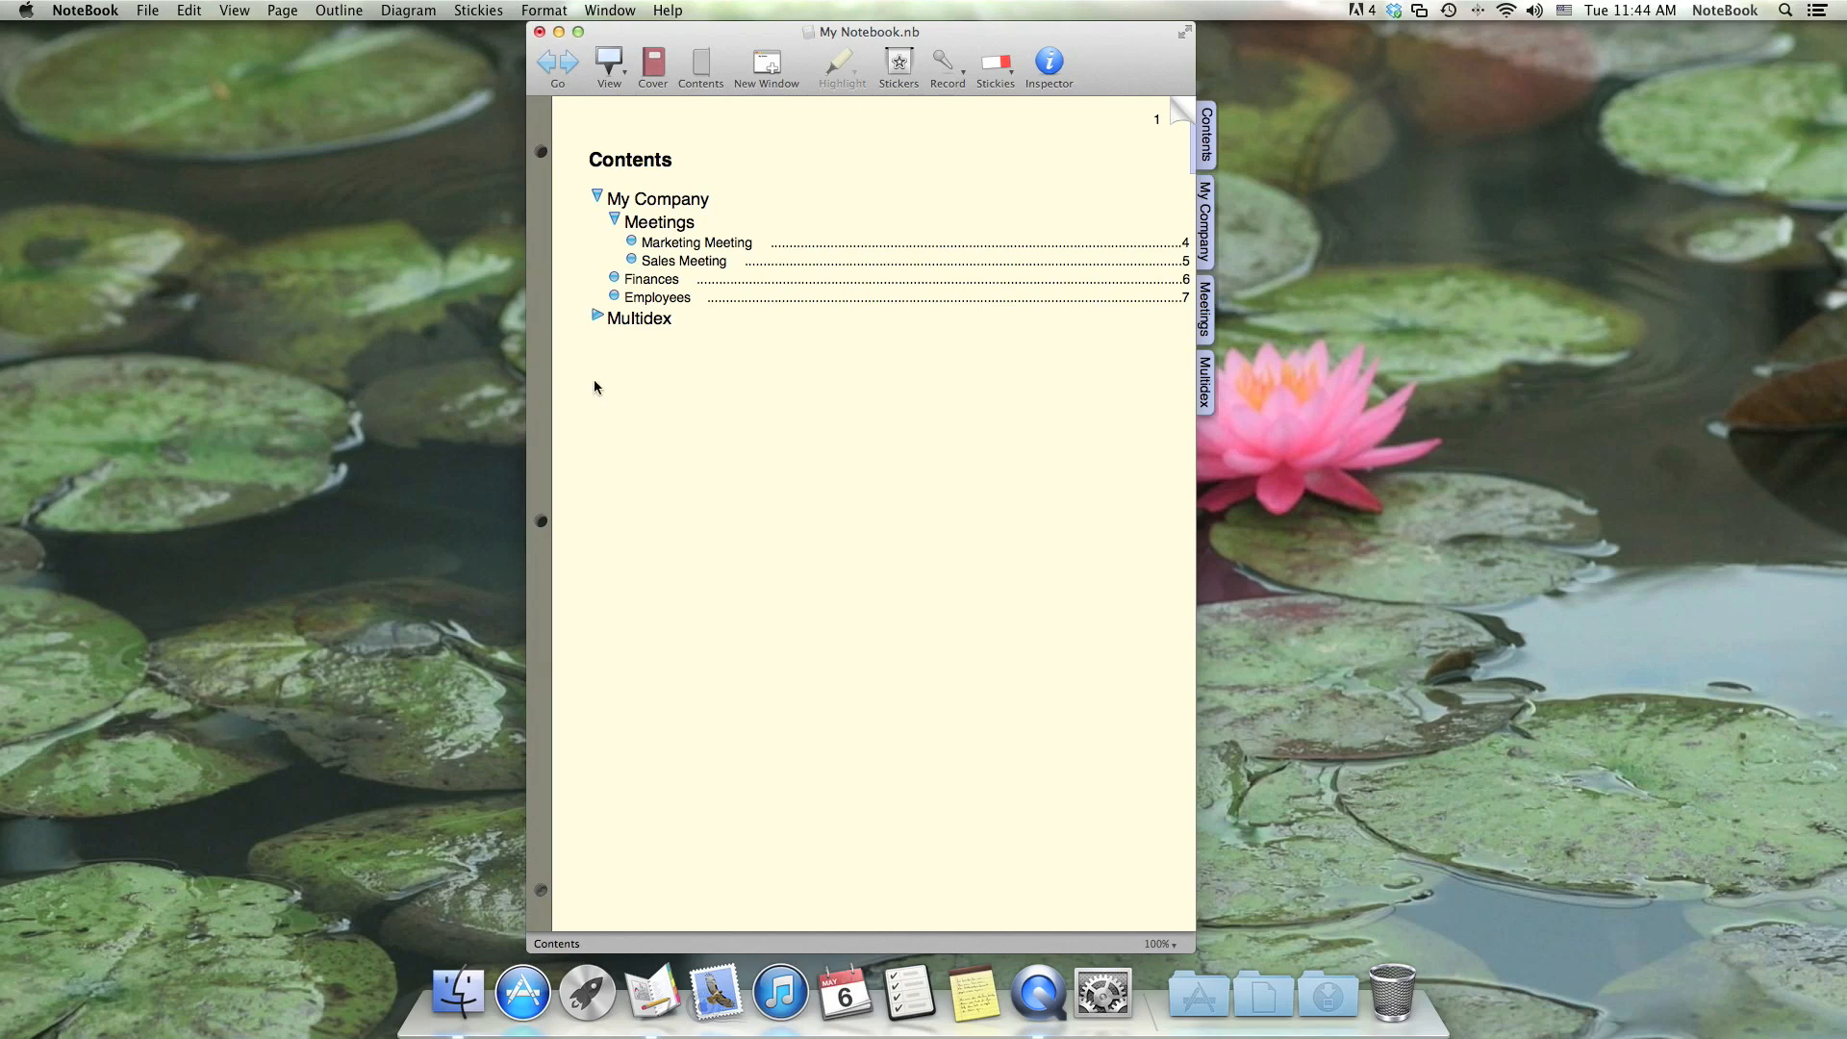